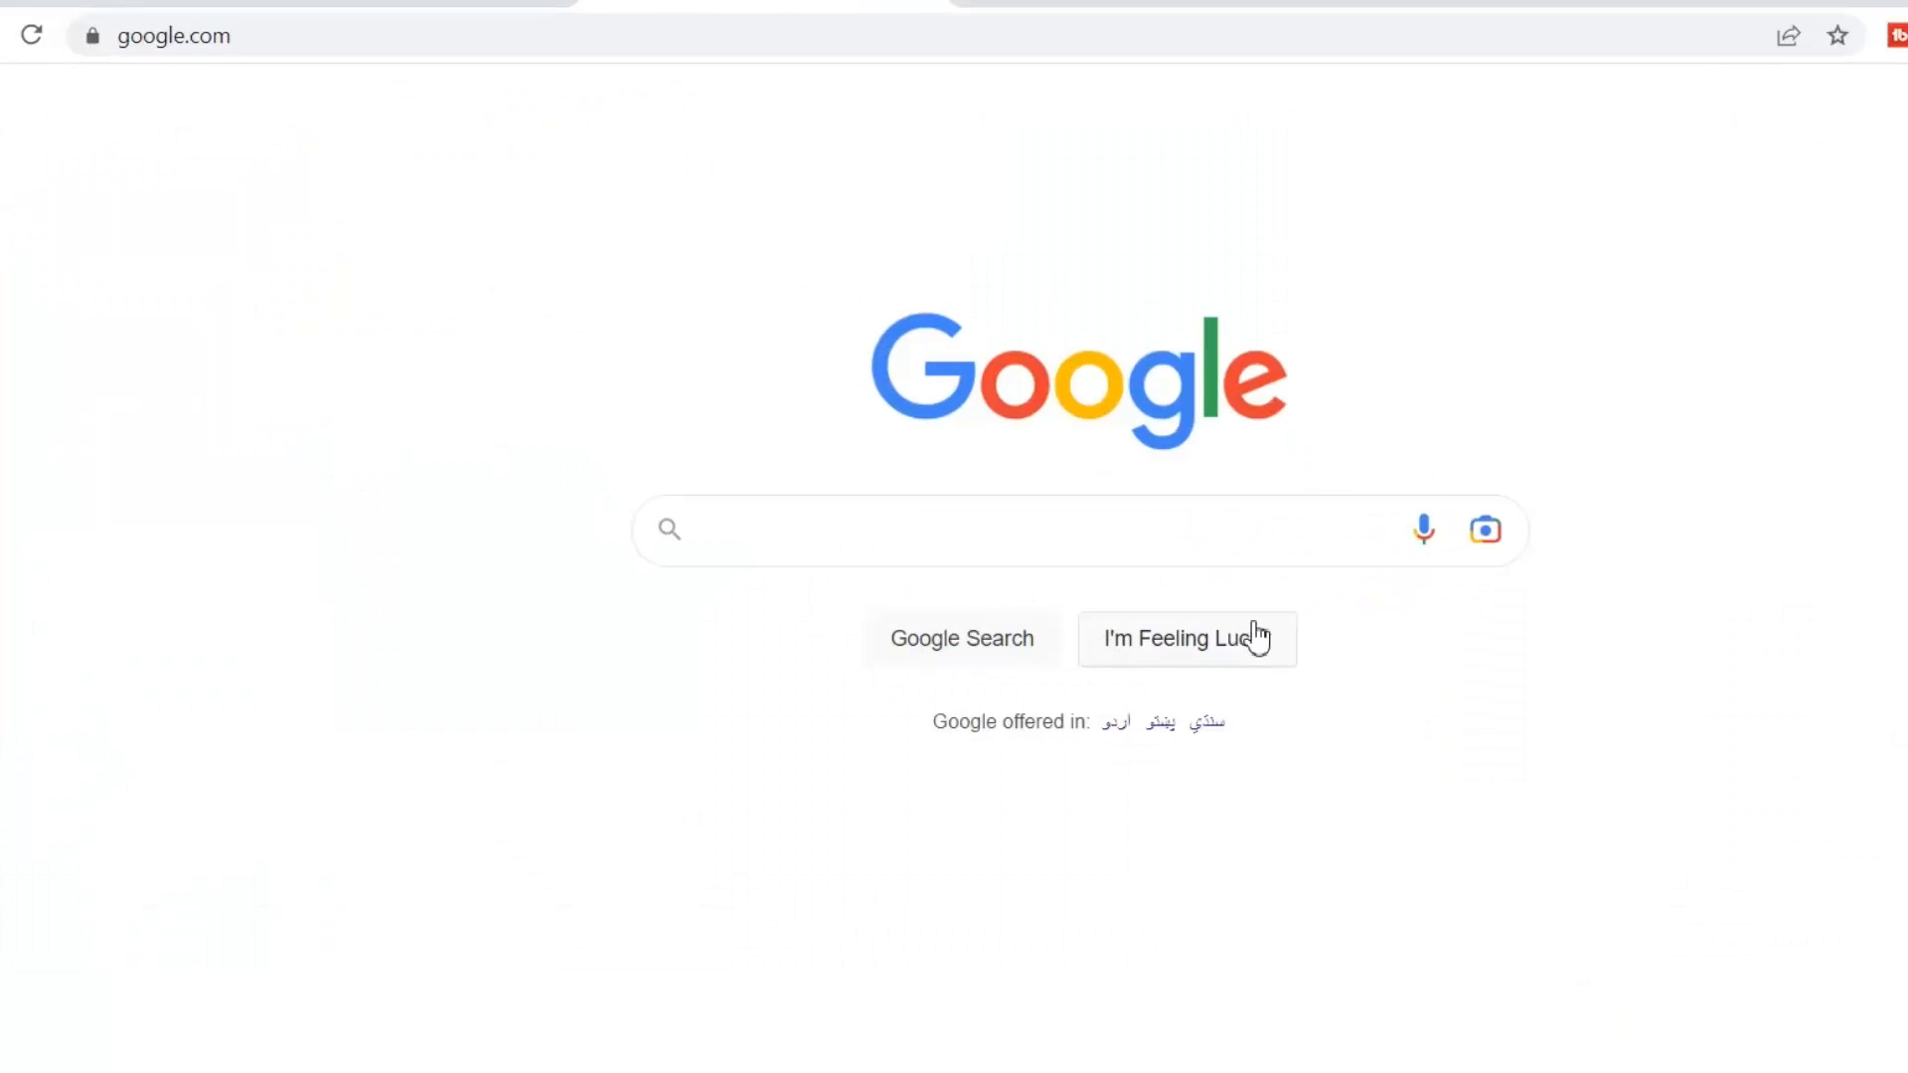
pyautogui.moveTo(1061, 525)
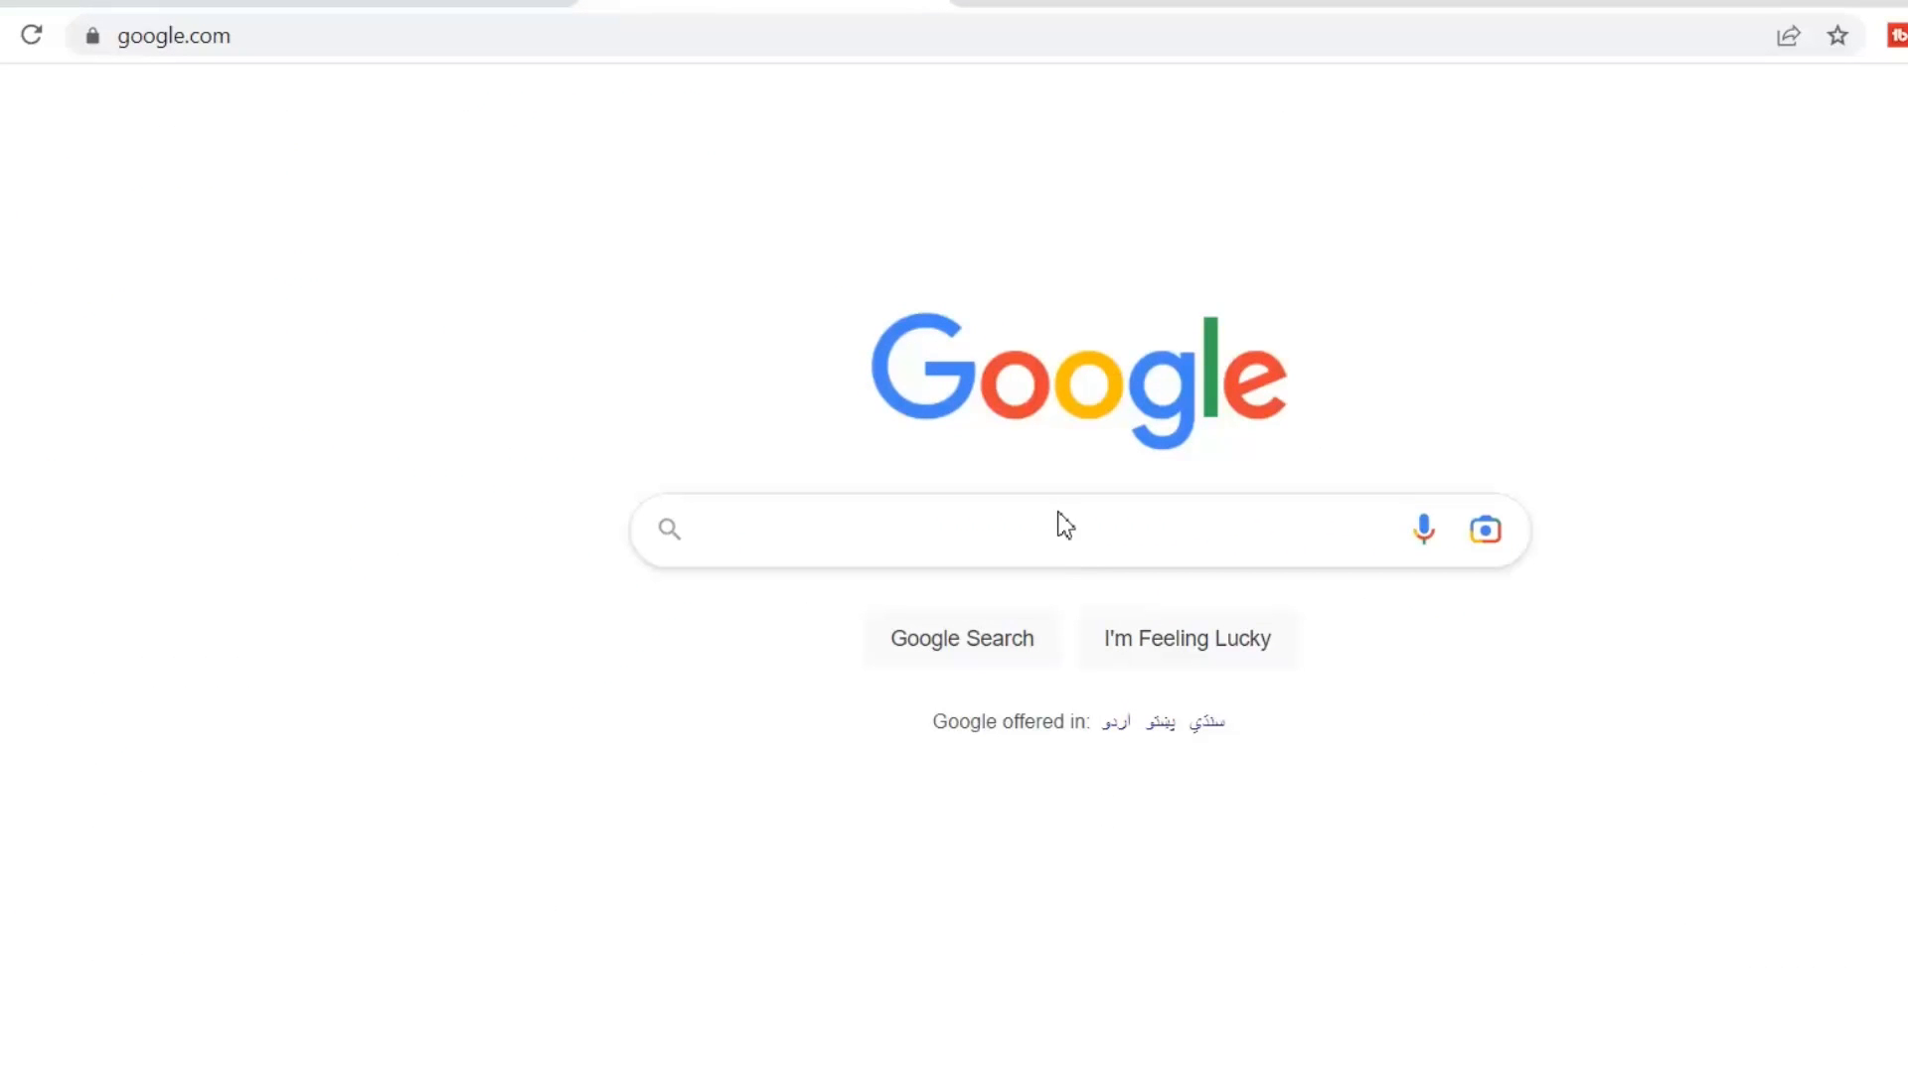
# Search Google for node js and reach the Node.js downloads page with the LTS 18.16.0 Windows installer.
pyautogui.click(974, 529)
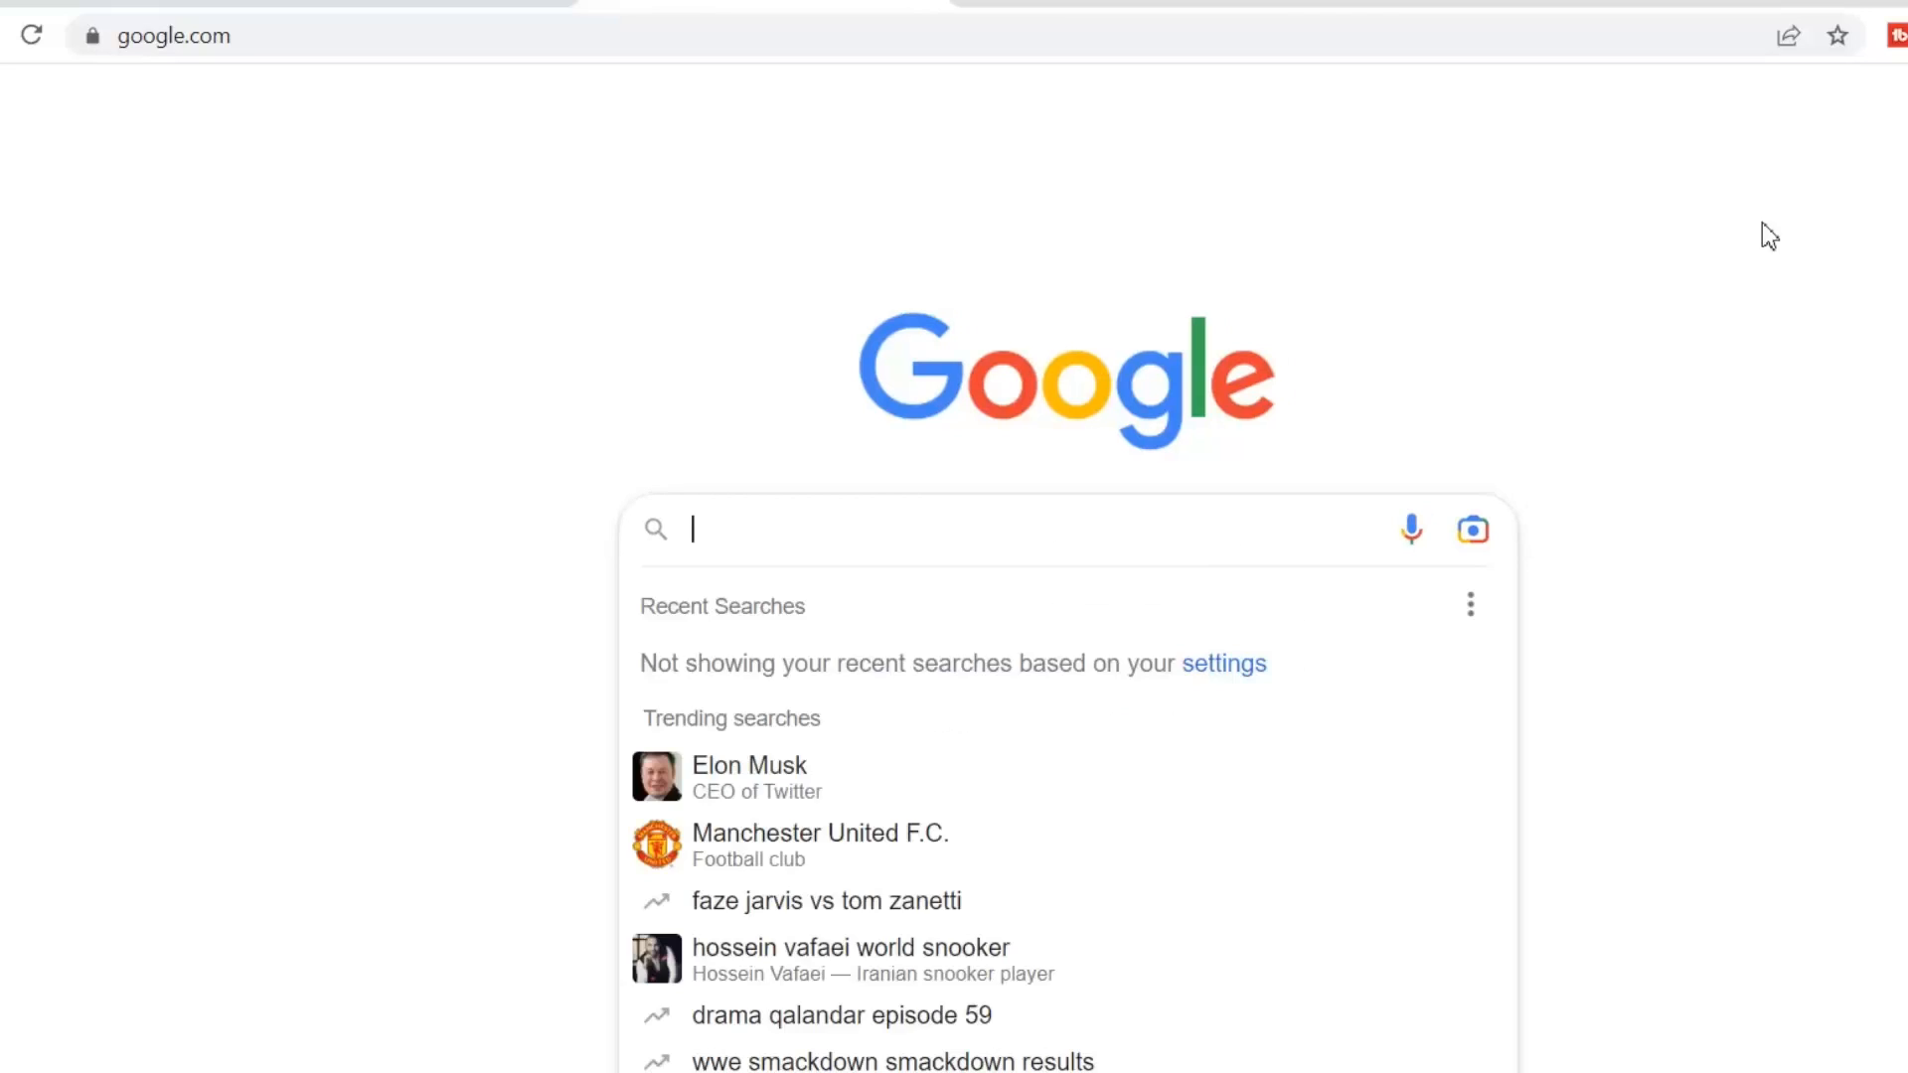
pyautogui.write('node js')
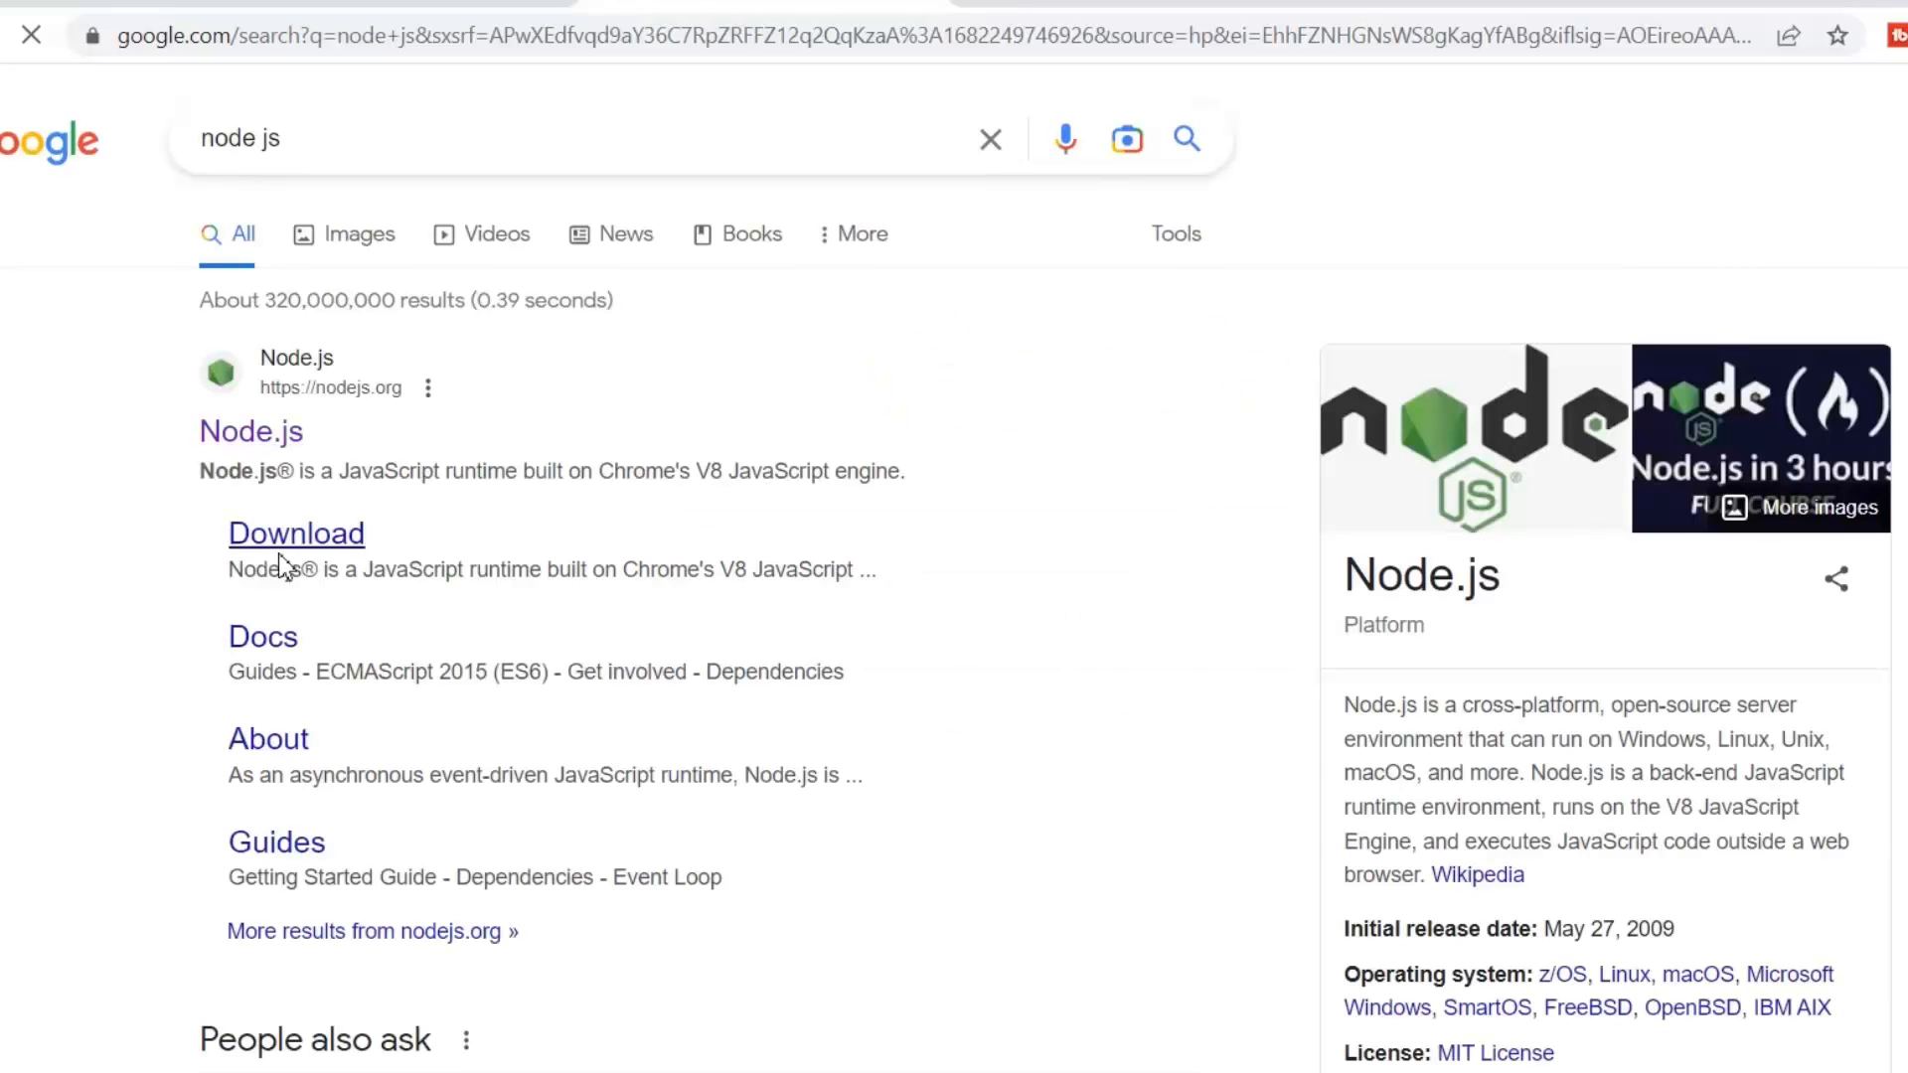
pyautogui.click(295, 532)
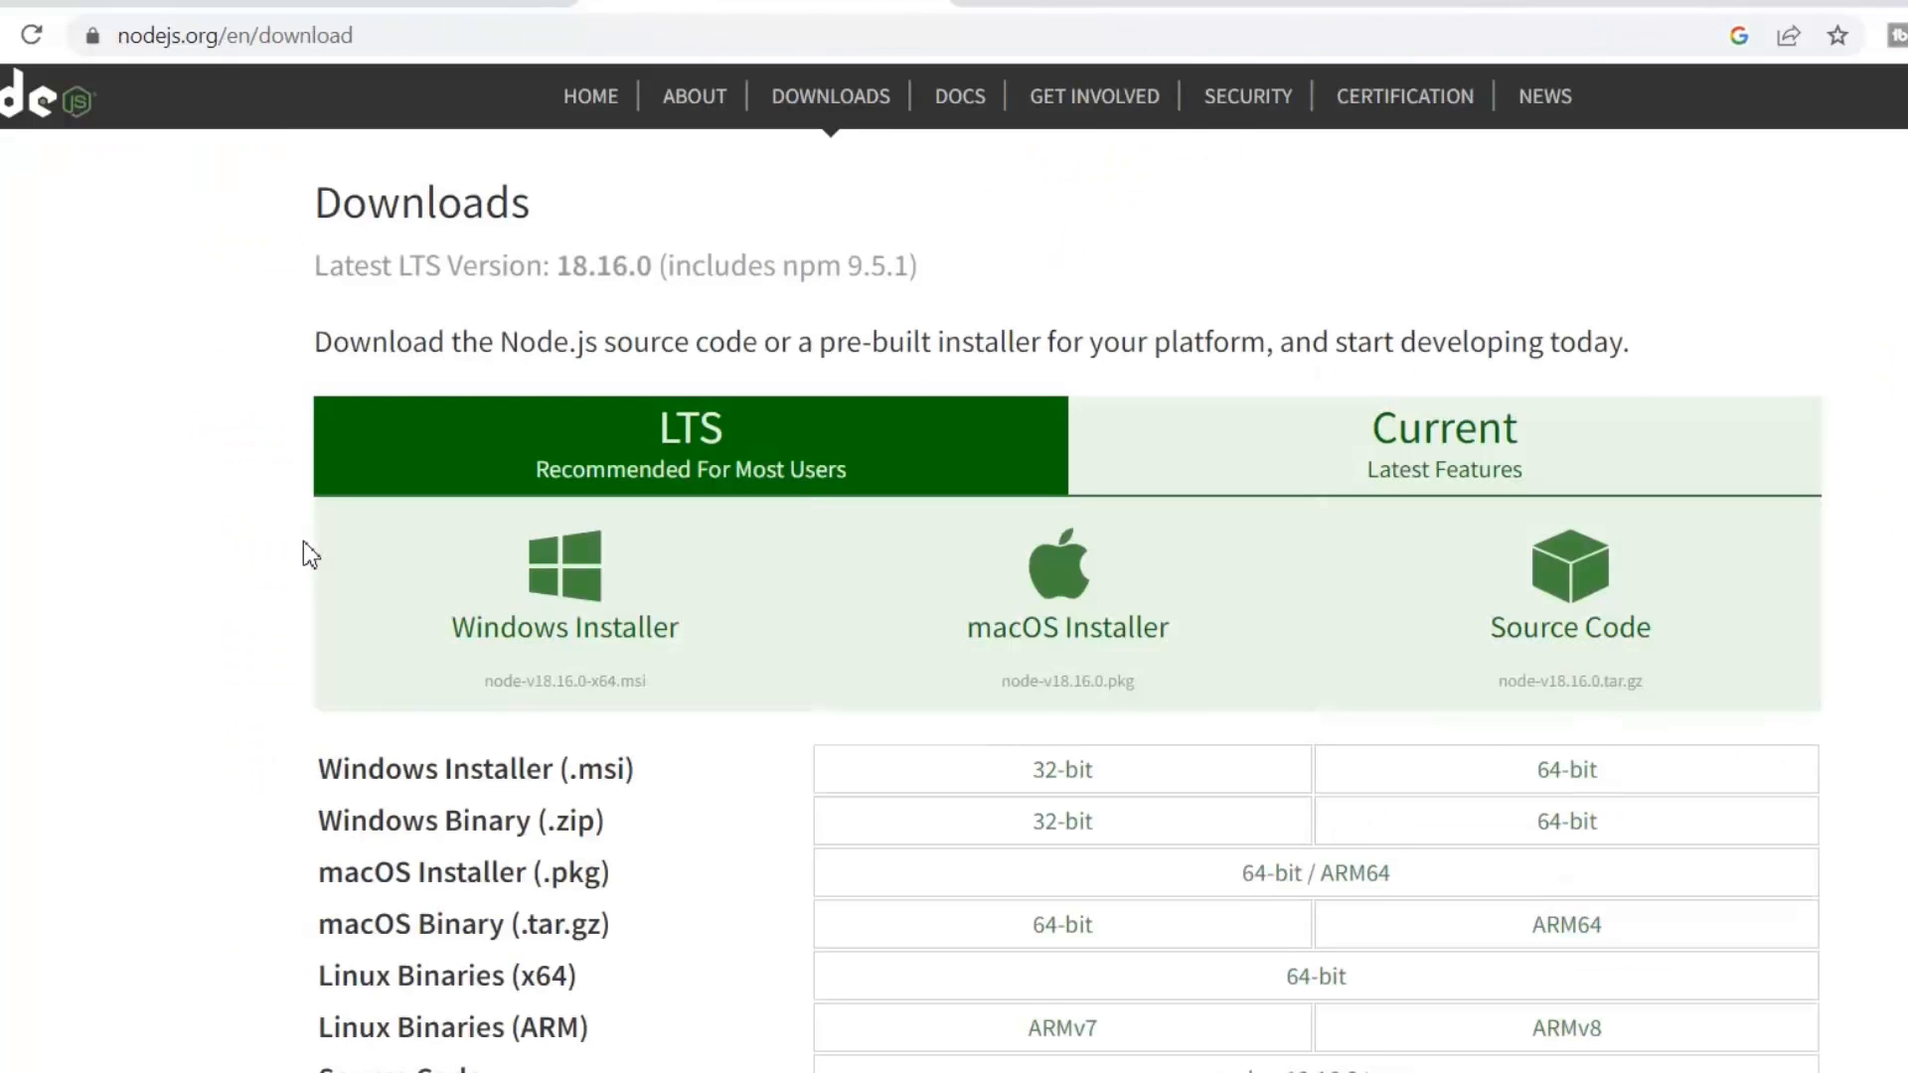
pyautogui.moveTo(288, 592)
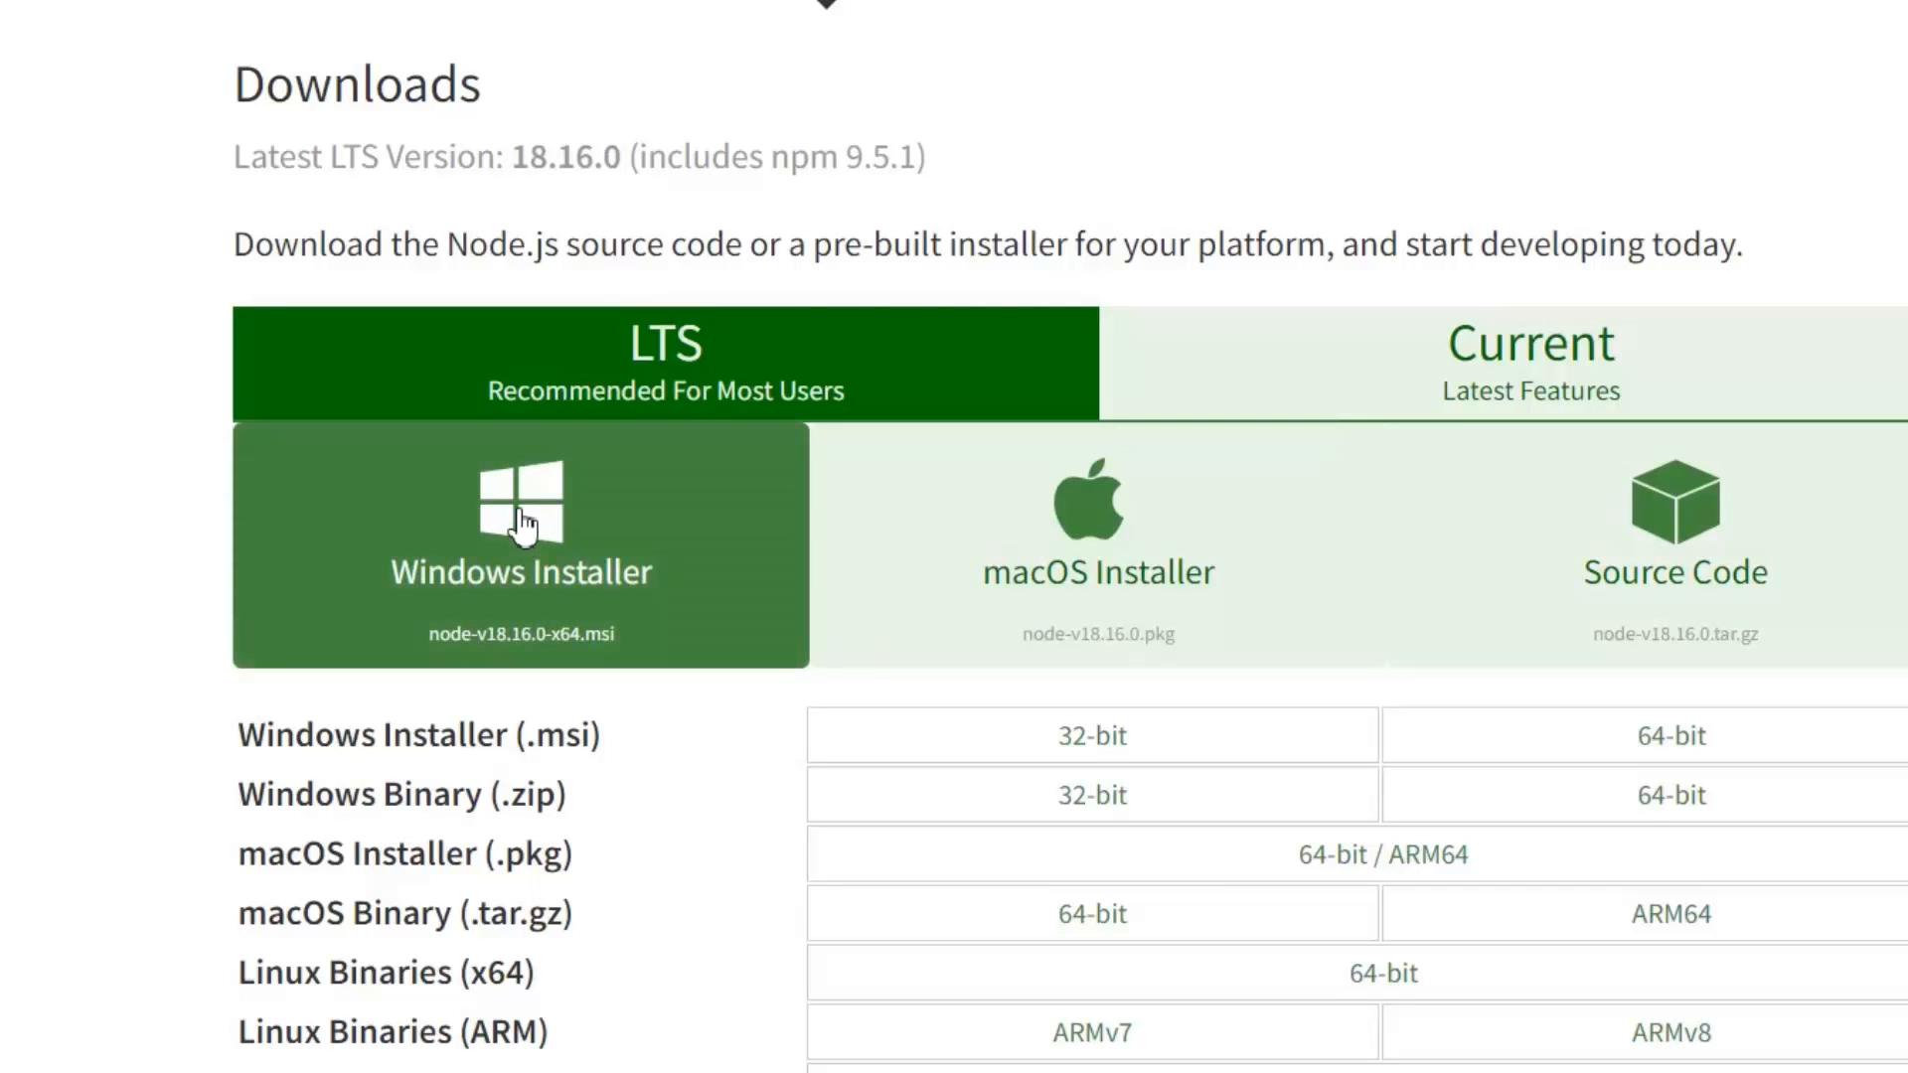
pyautogui.moveTo(609, 572)
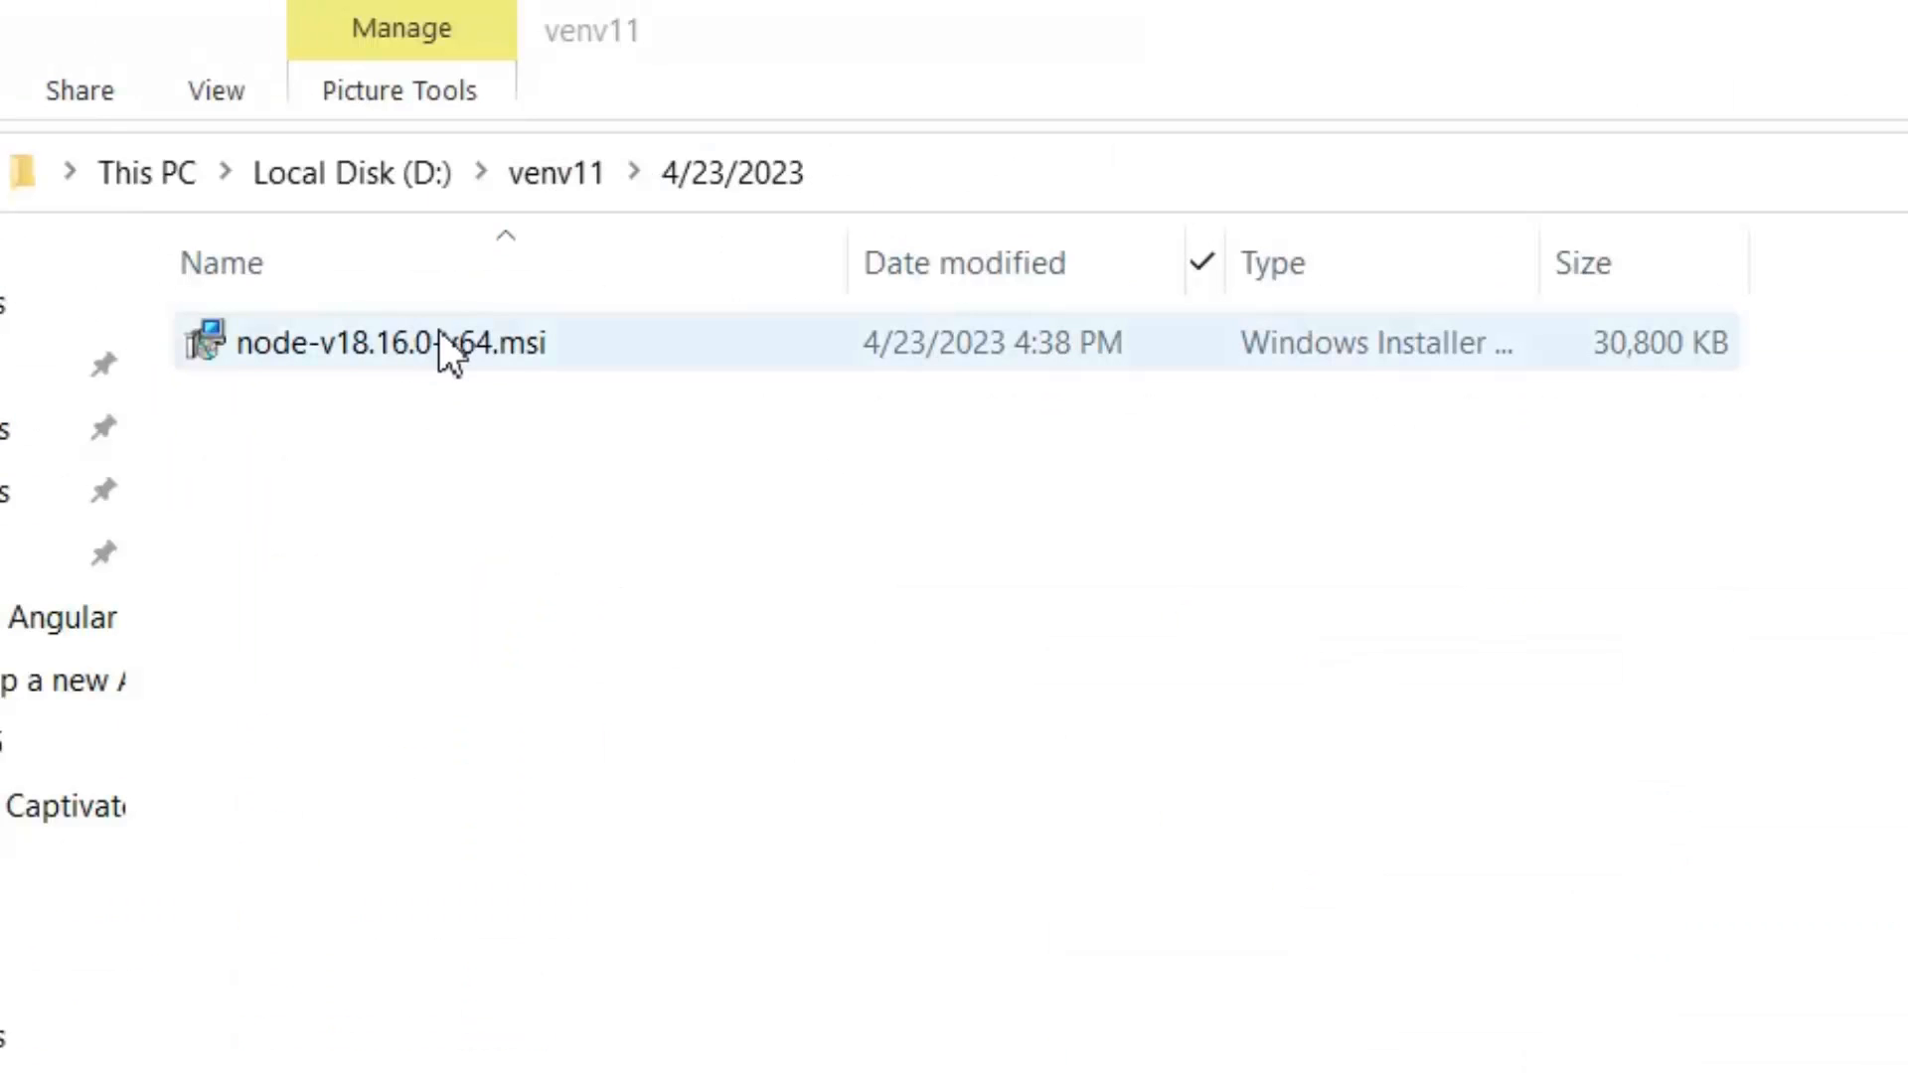
# Run node-v18.16.0-x64.msi through the Setup Wizard with default features until installation finishes.
pyautogui.doubleClick(390, 344)
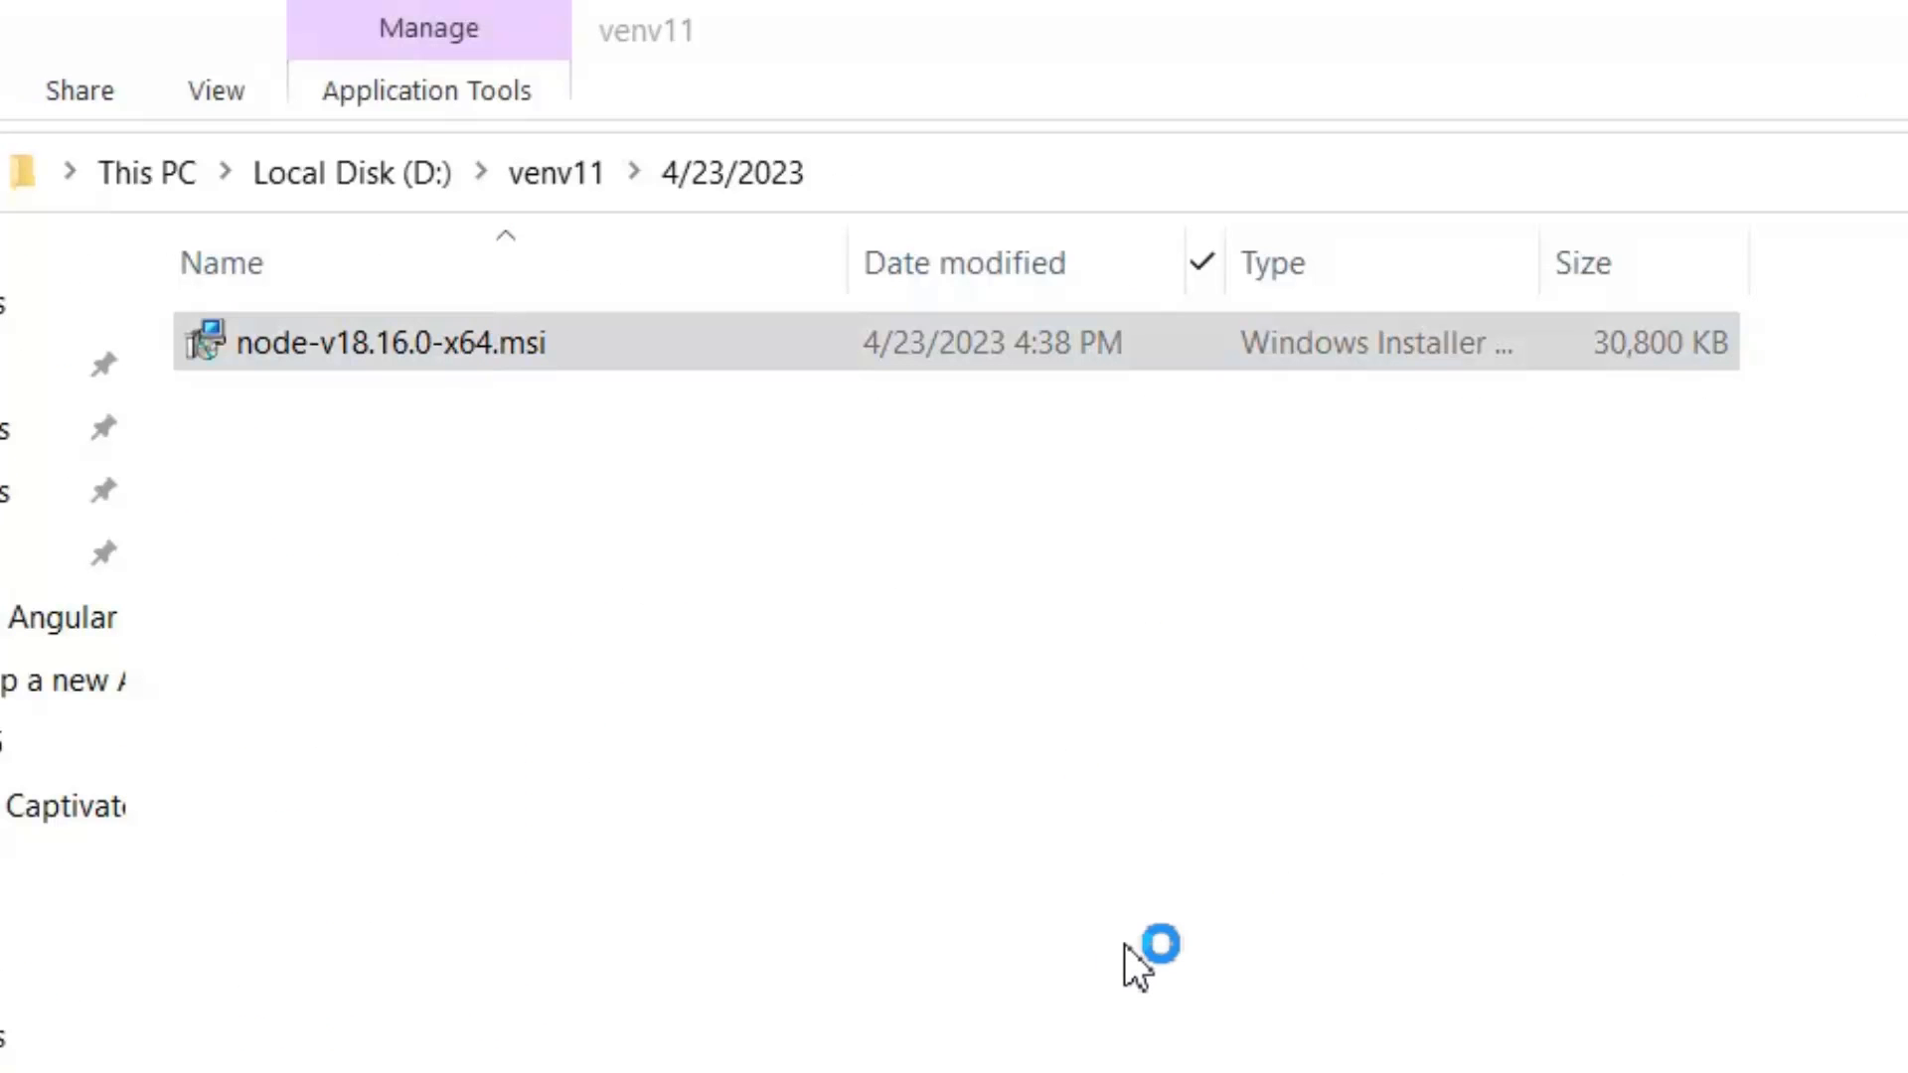
pyautogui.doubleClick(392, 342)
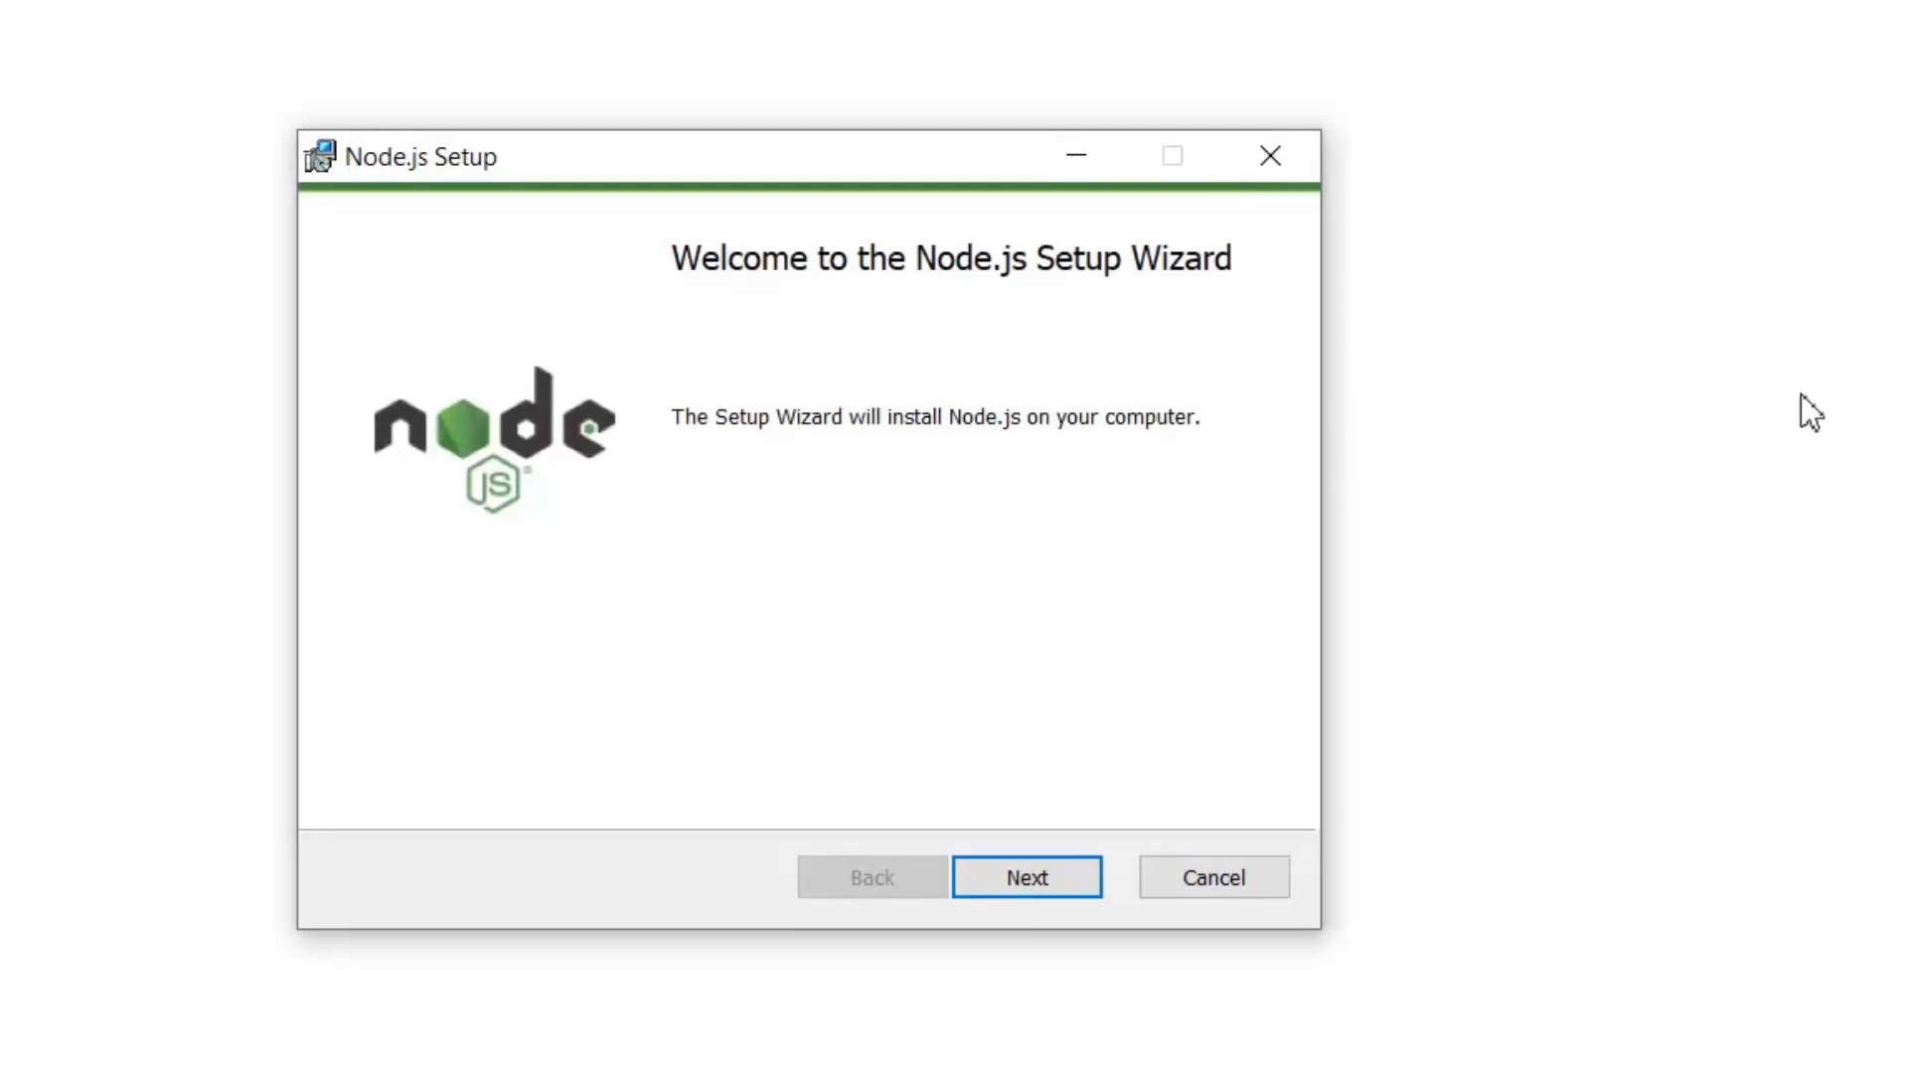
pyautogui.click(1026, 876)
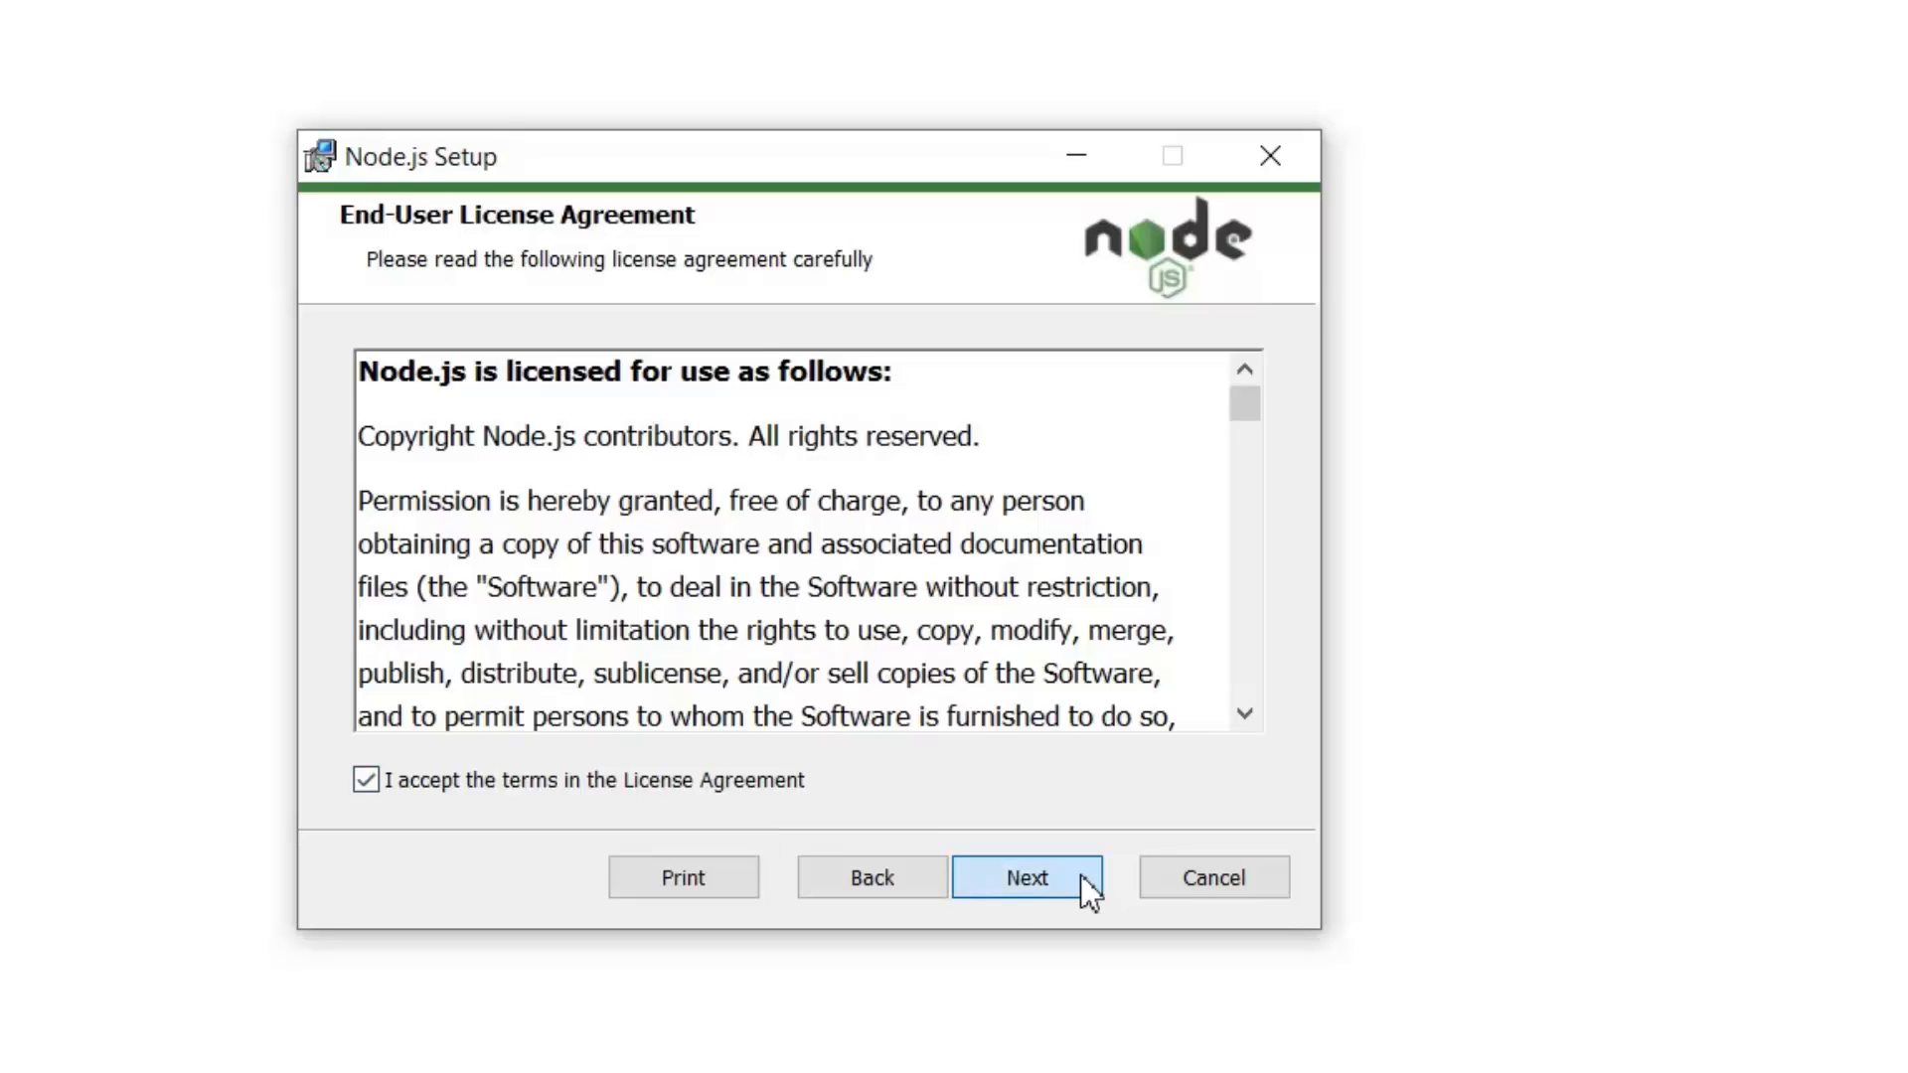
pyautogui.click(1025, 877)
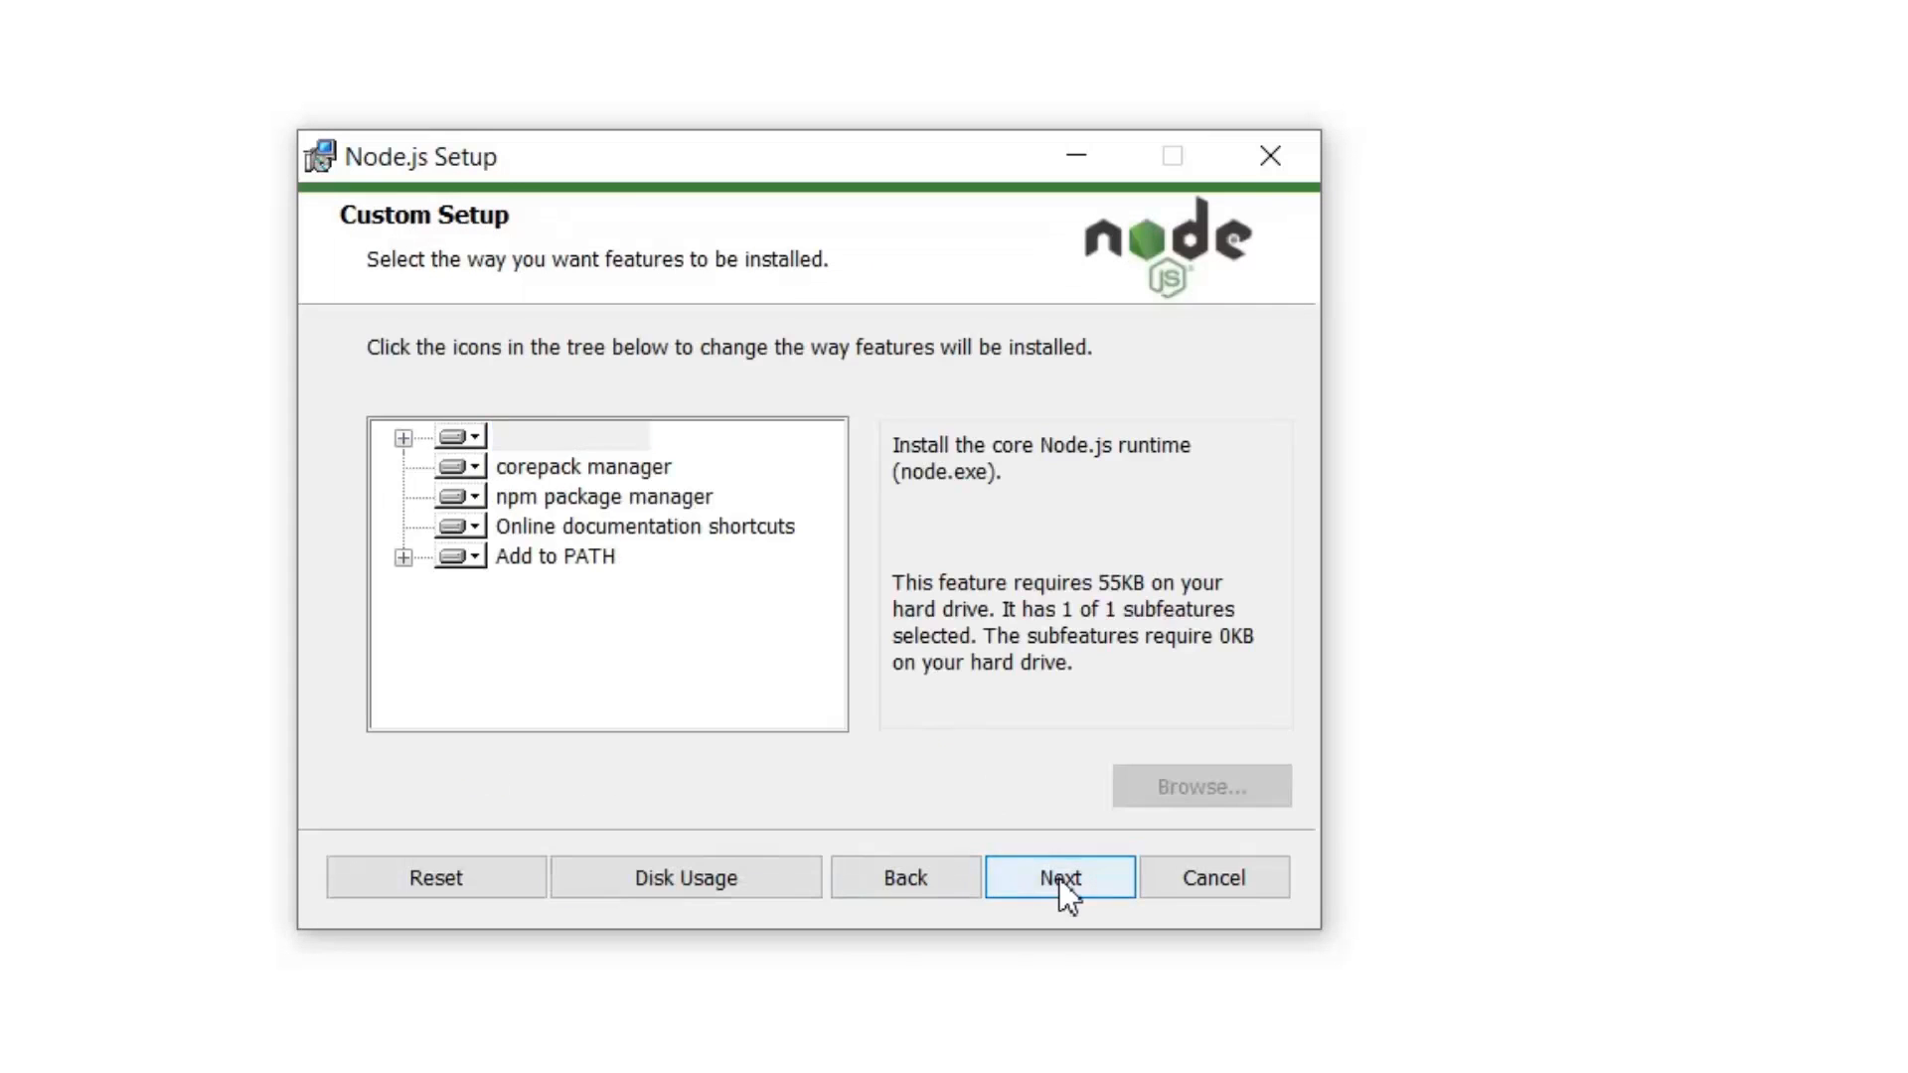
pyautogui.click(1058, 876)
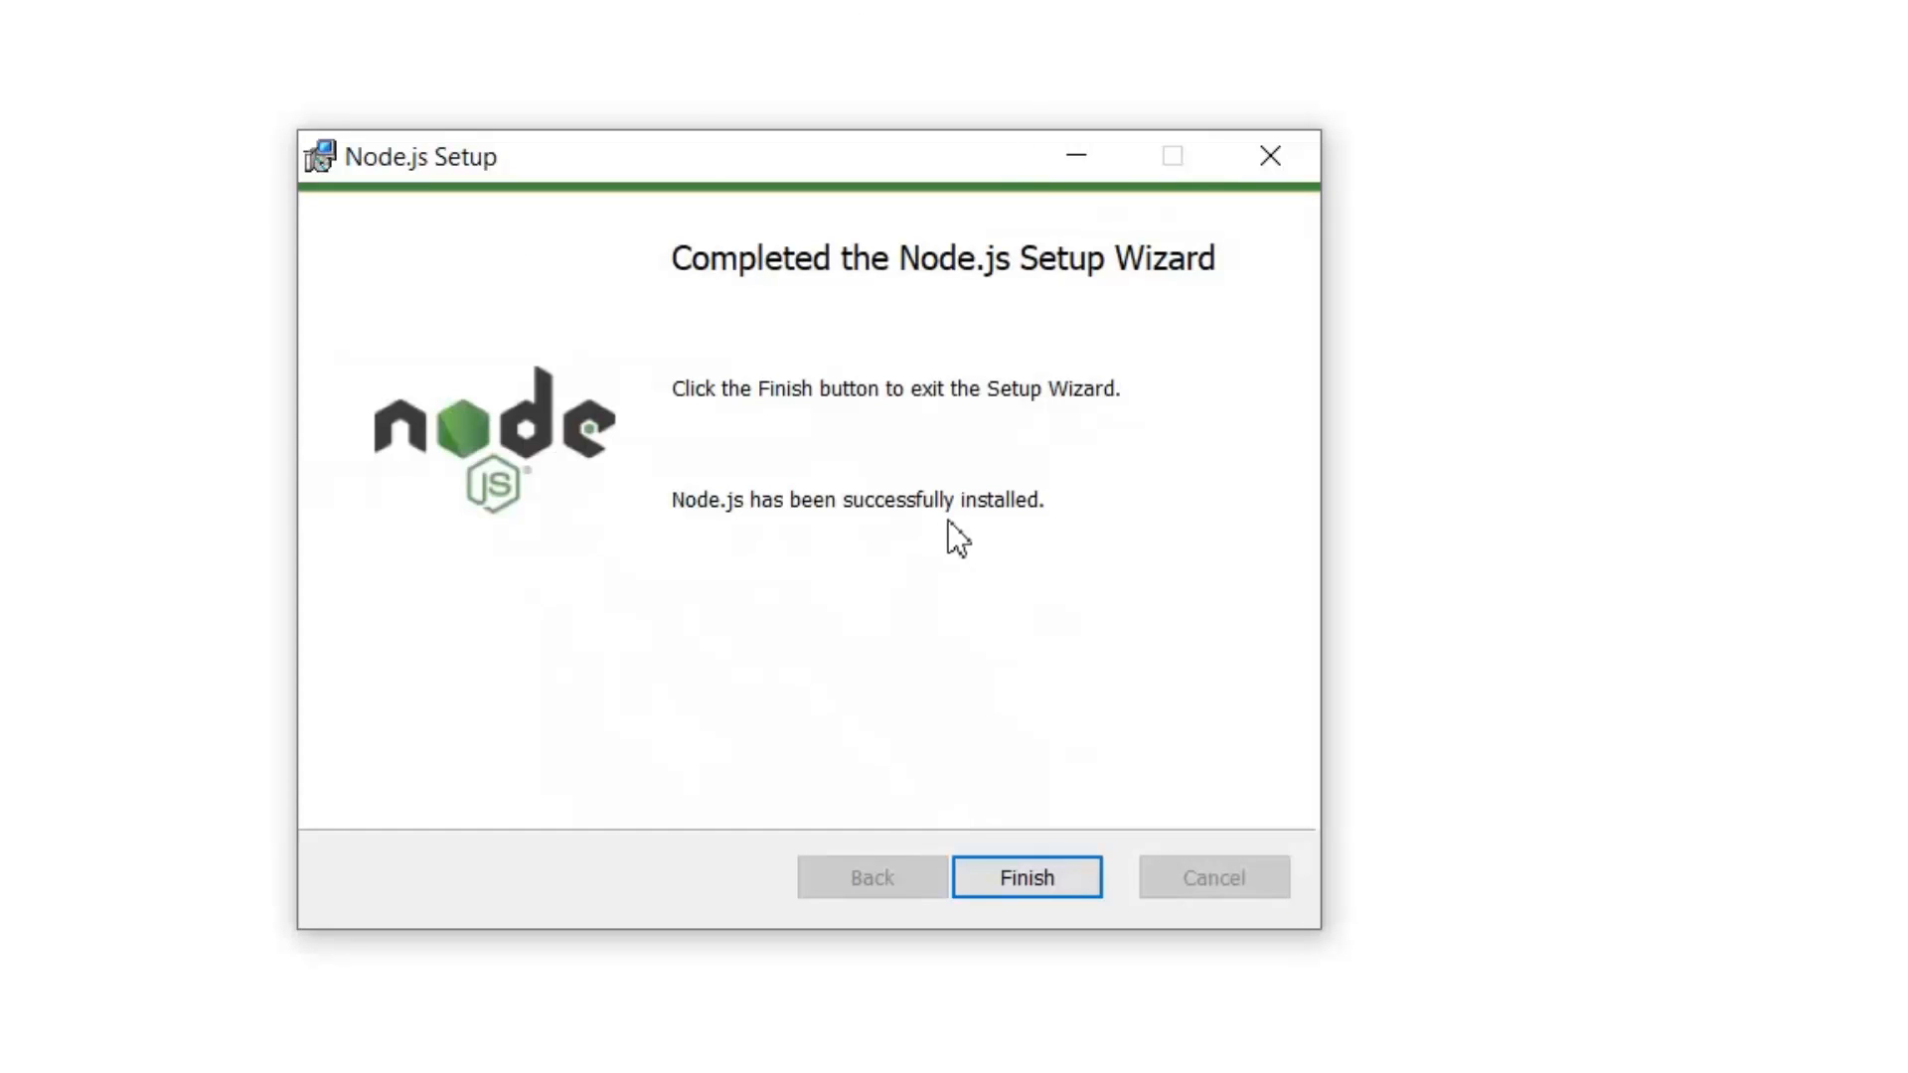
pyautogui.click(1025, 876)
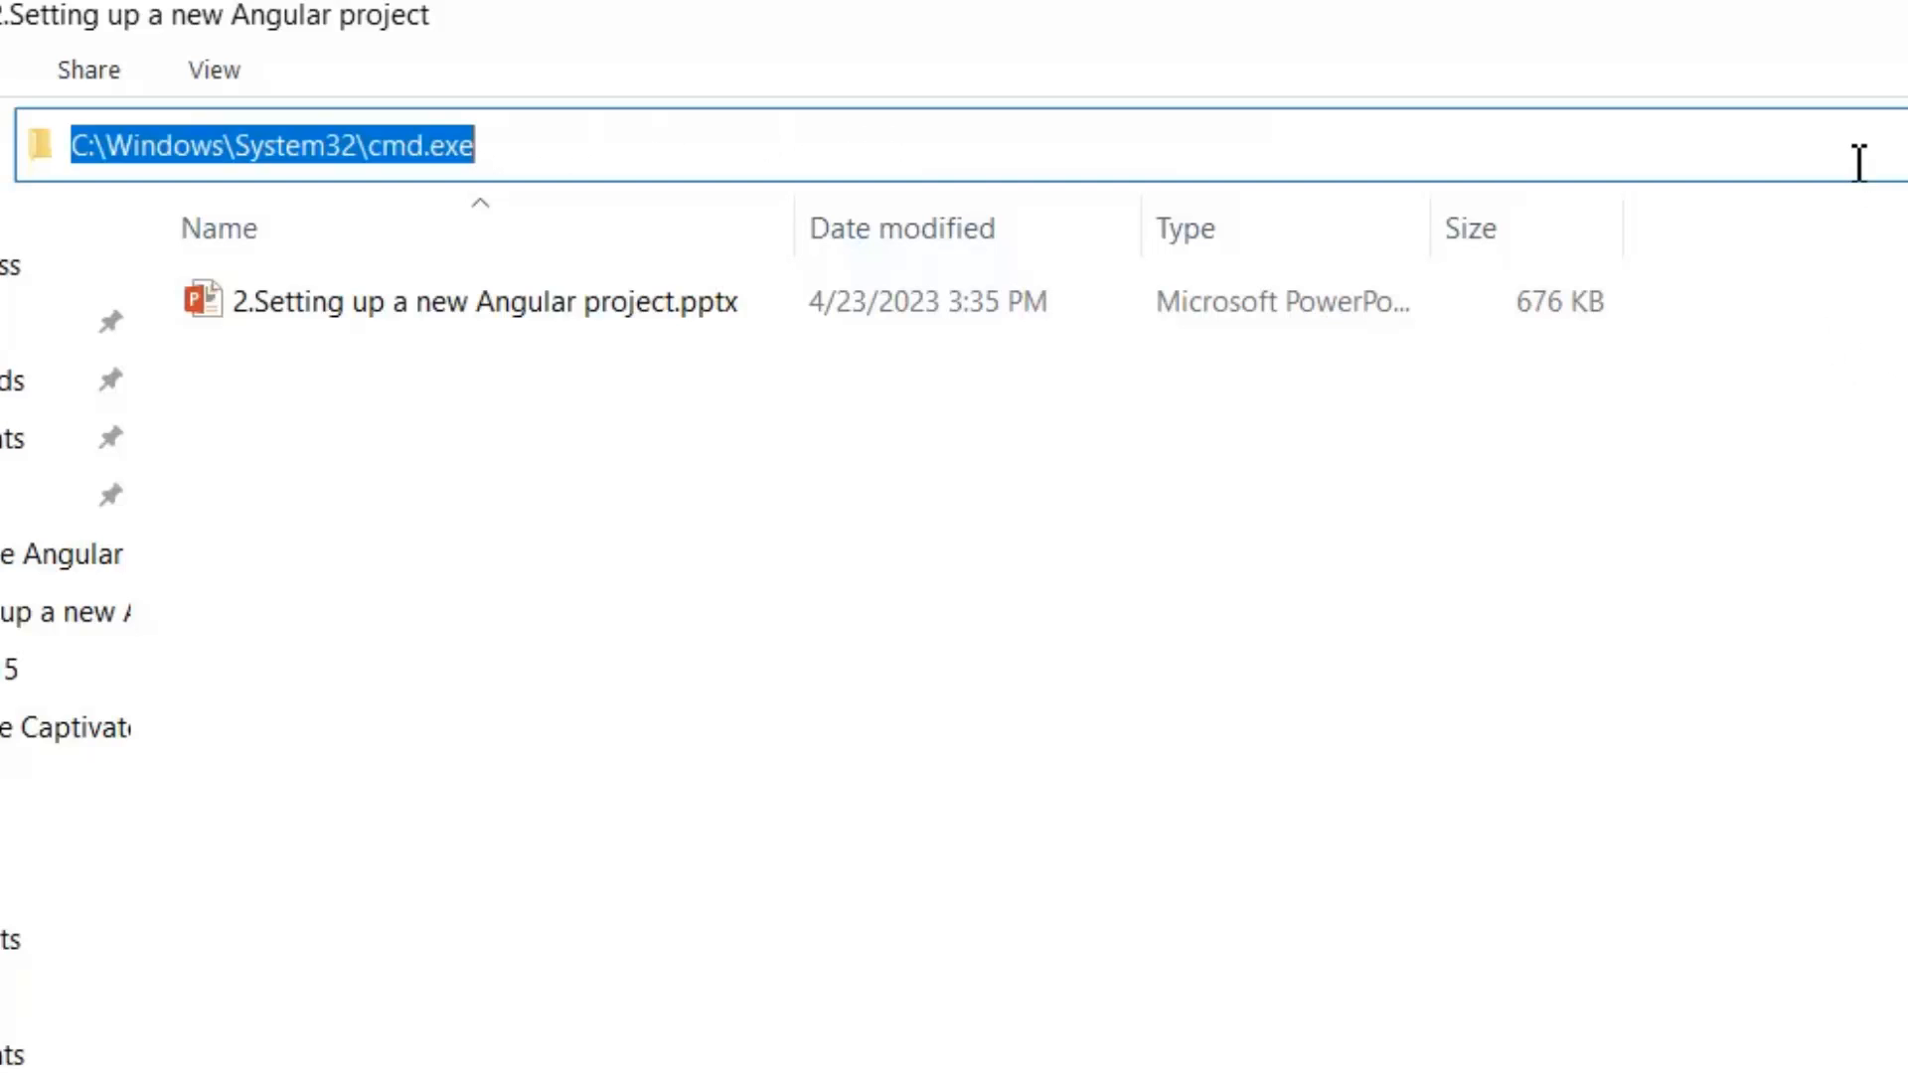
# Launch a command prompt from the File Explorer address bar in the Angular project folder.
pyautogui.write('cm')
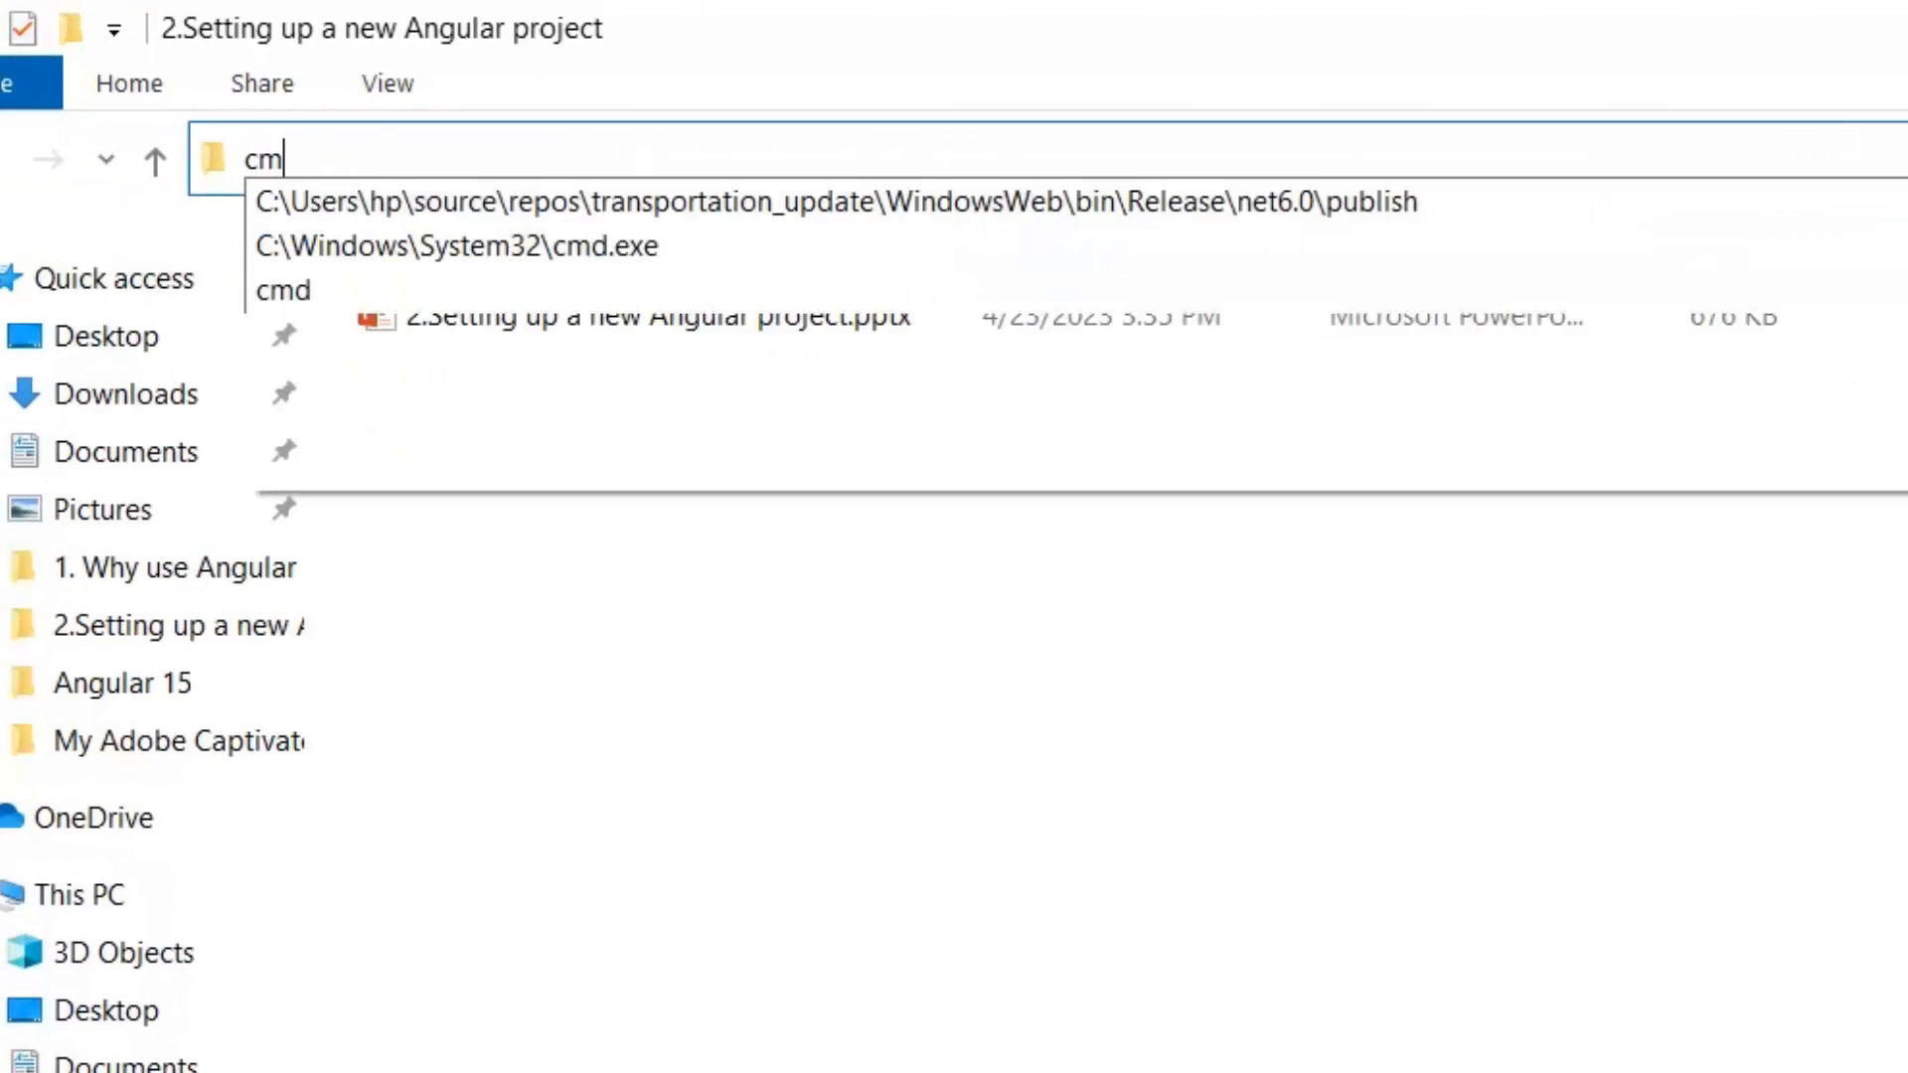
pyautogui.press('Enter')
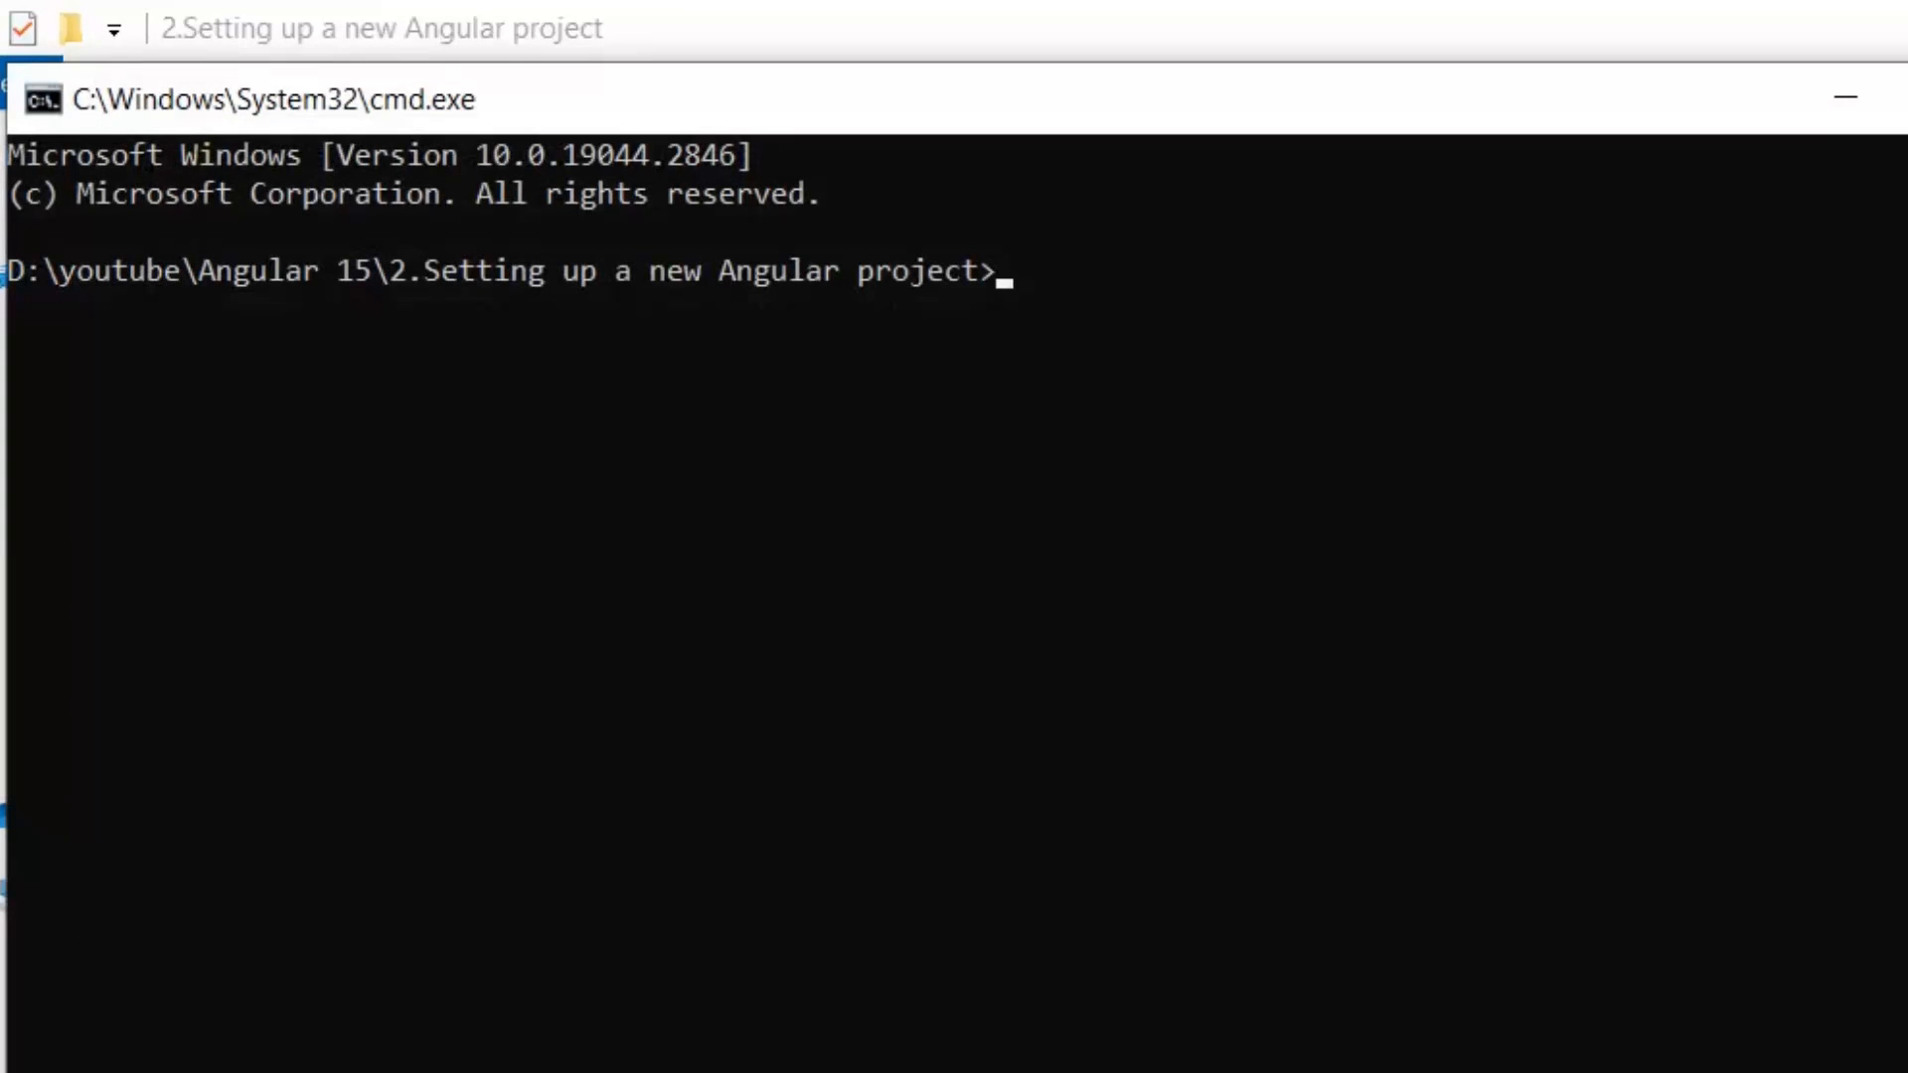
pyautogui.write('npm install -g @angular/cli')
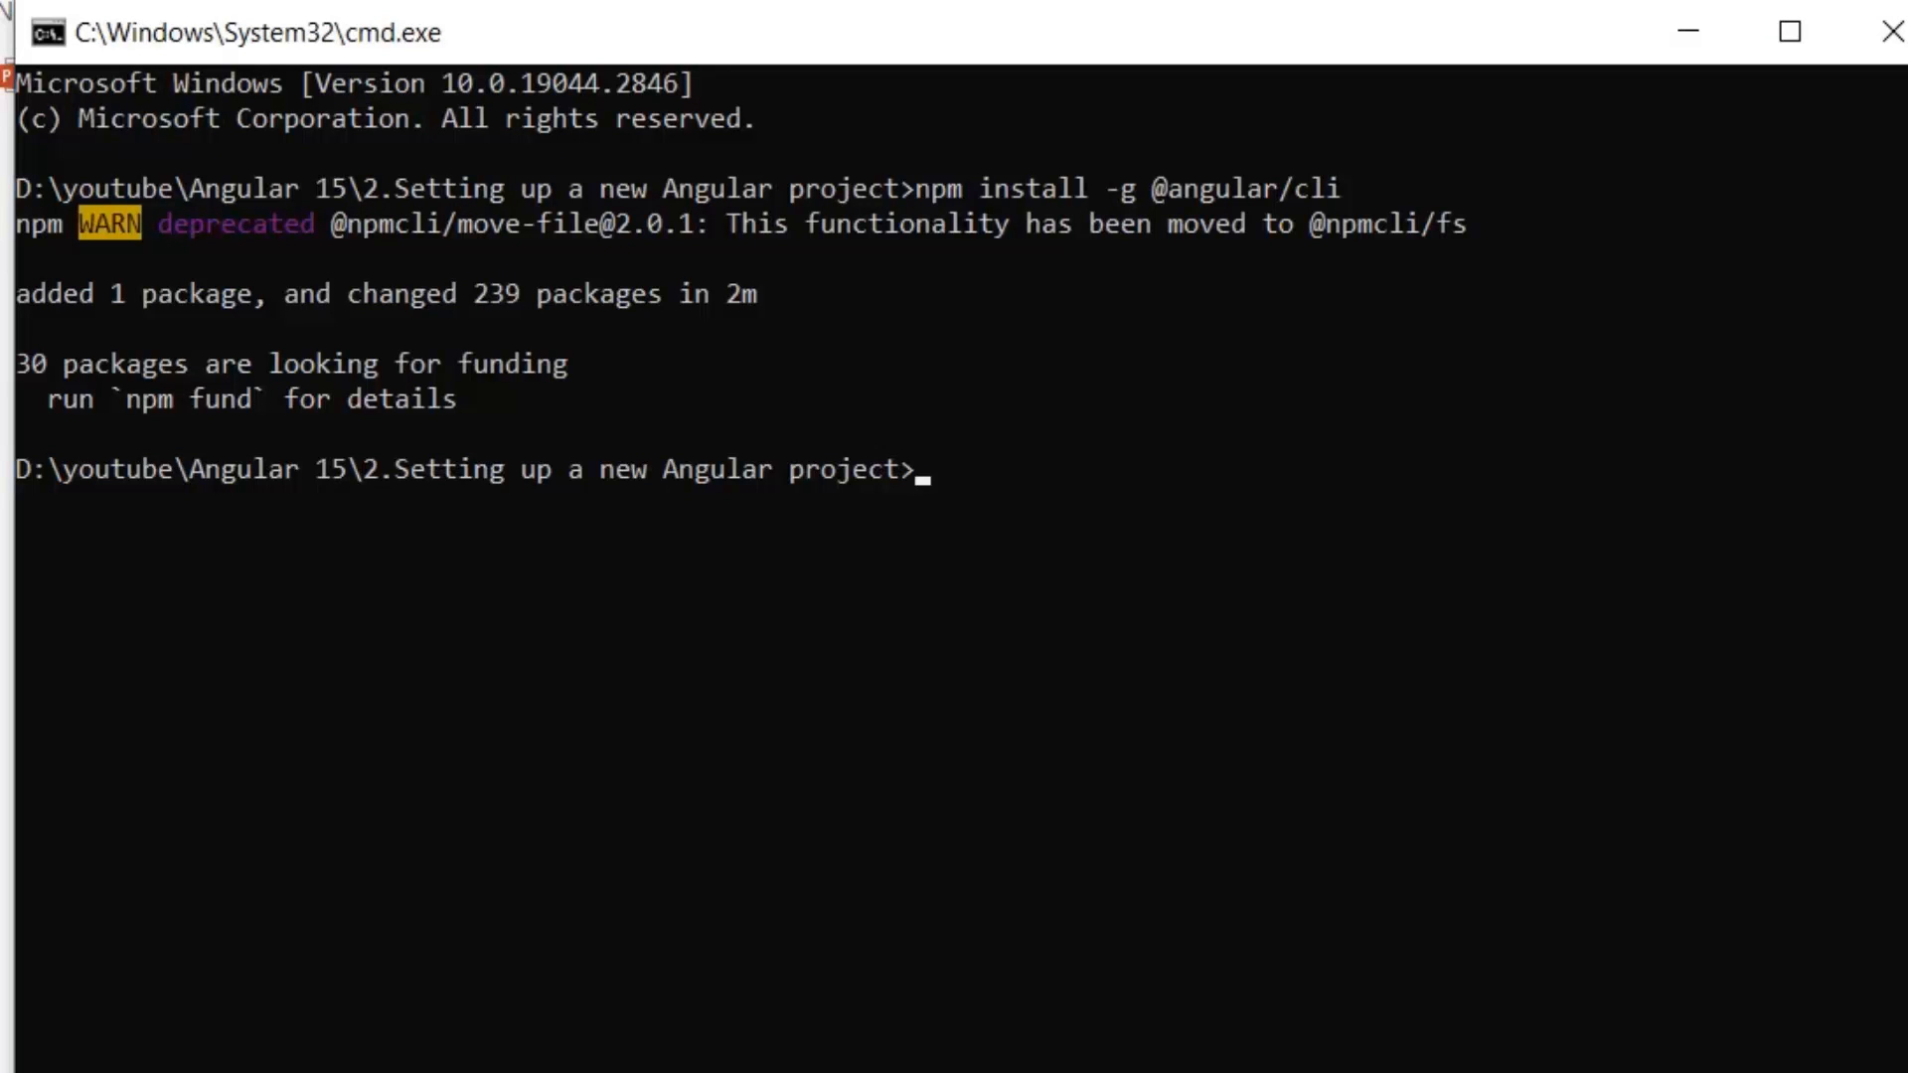
# Generate a new hello-world Angular project with routing enabled, then open it in VS Code via code.
pyautogui.write('ng new')
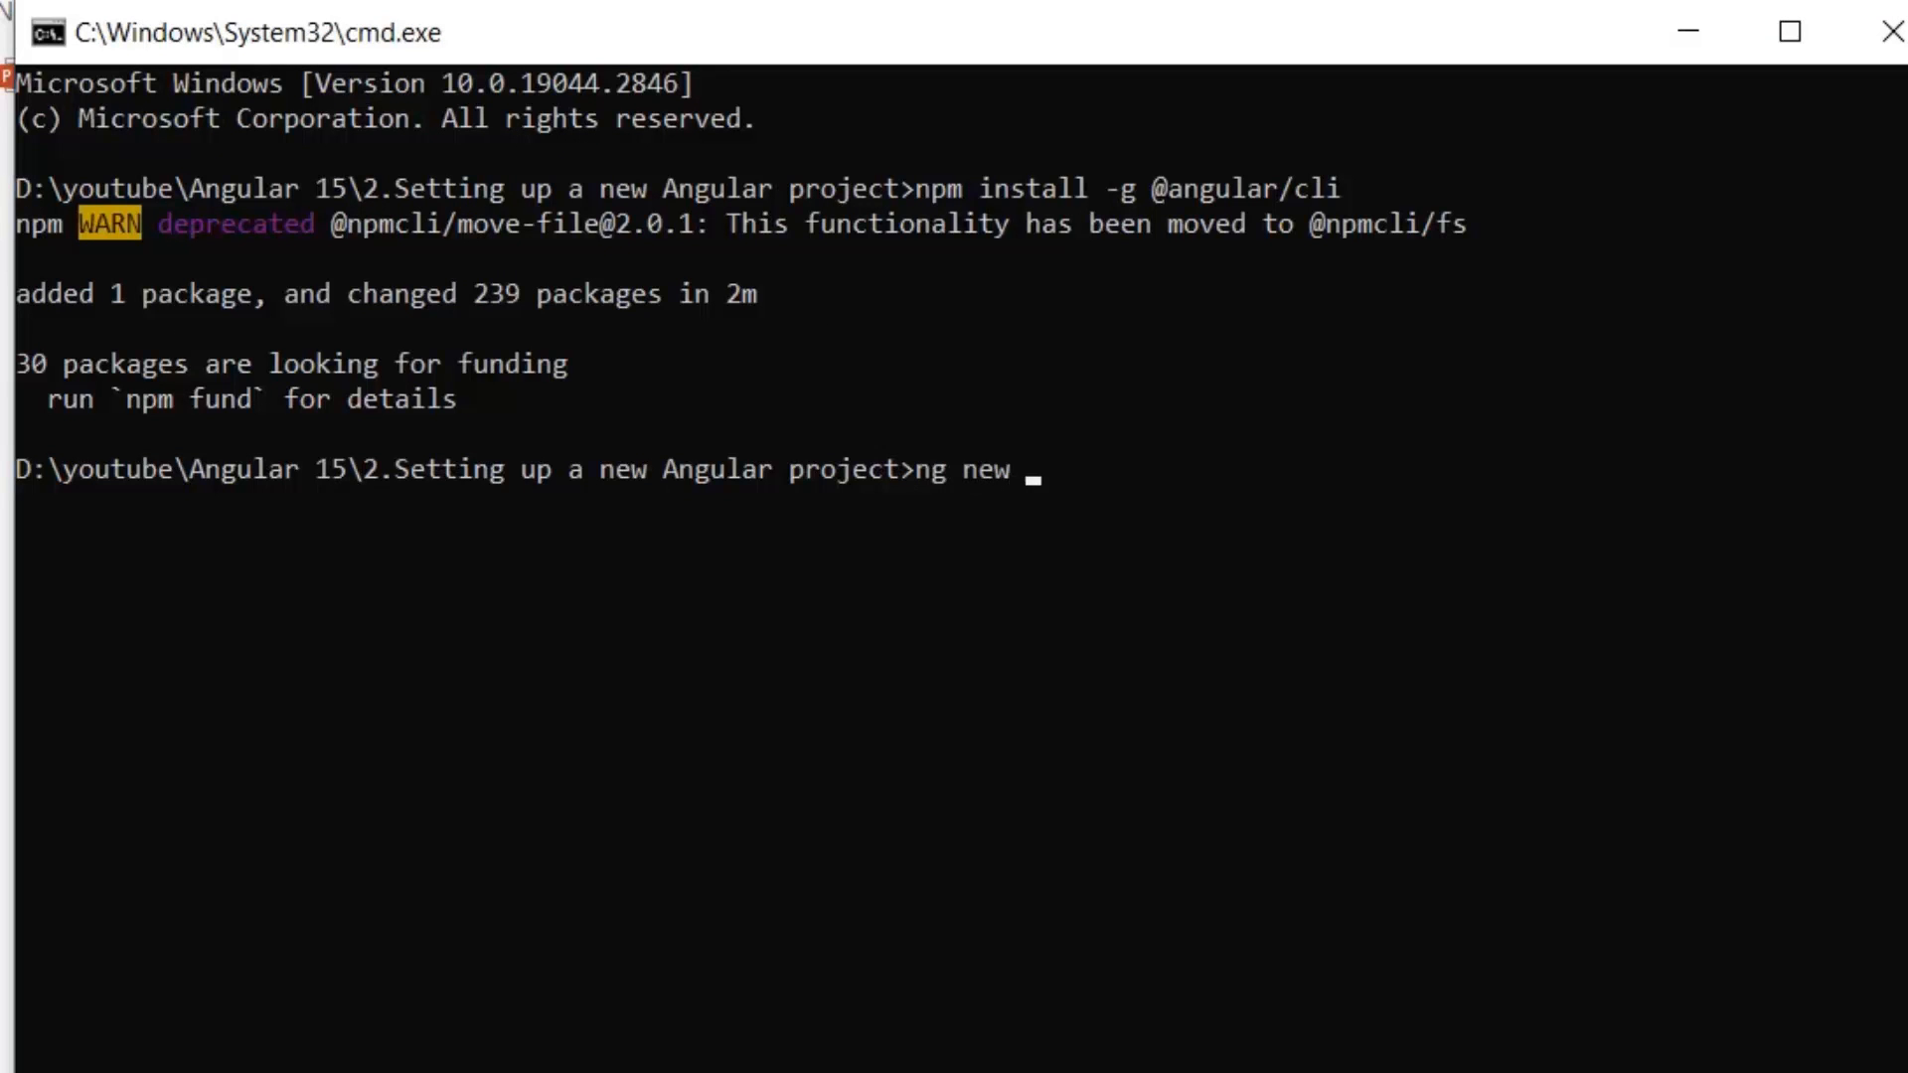
pyautogui.write('hello-world')
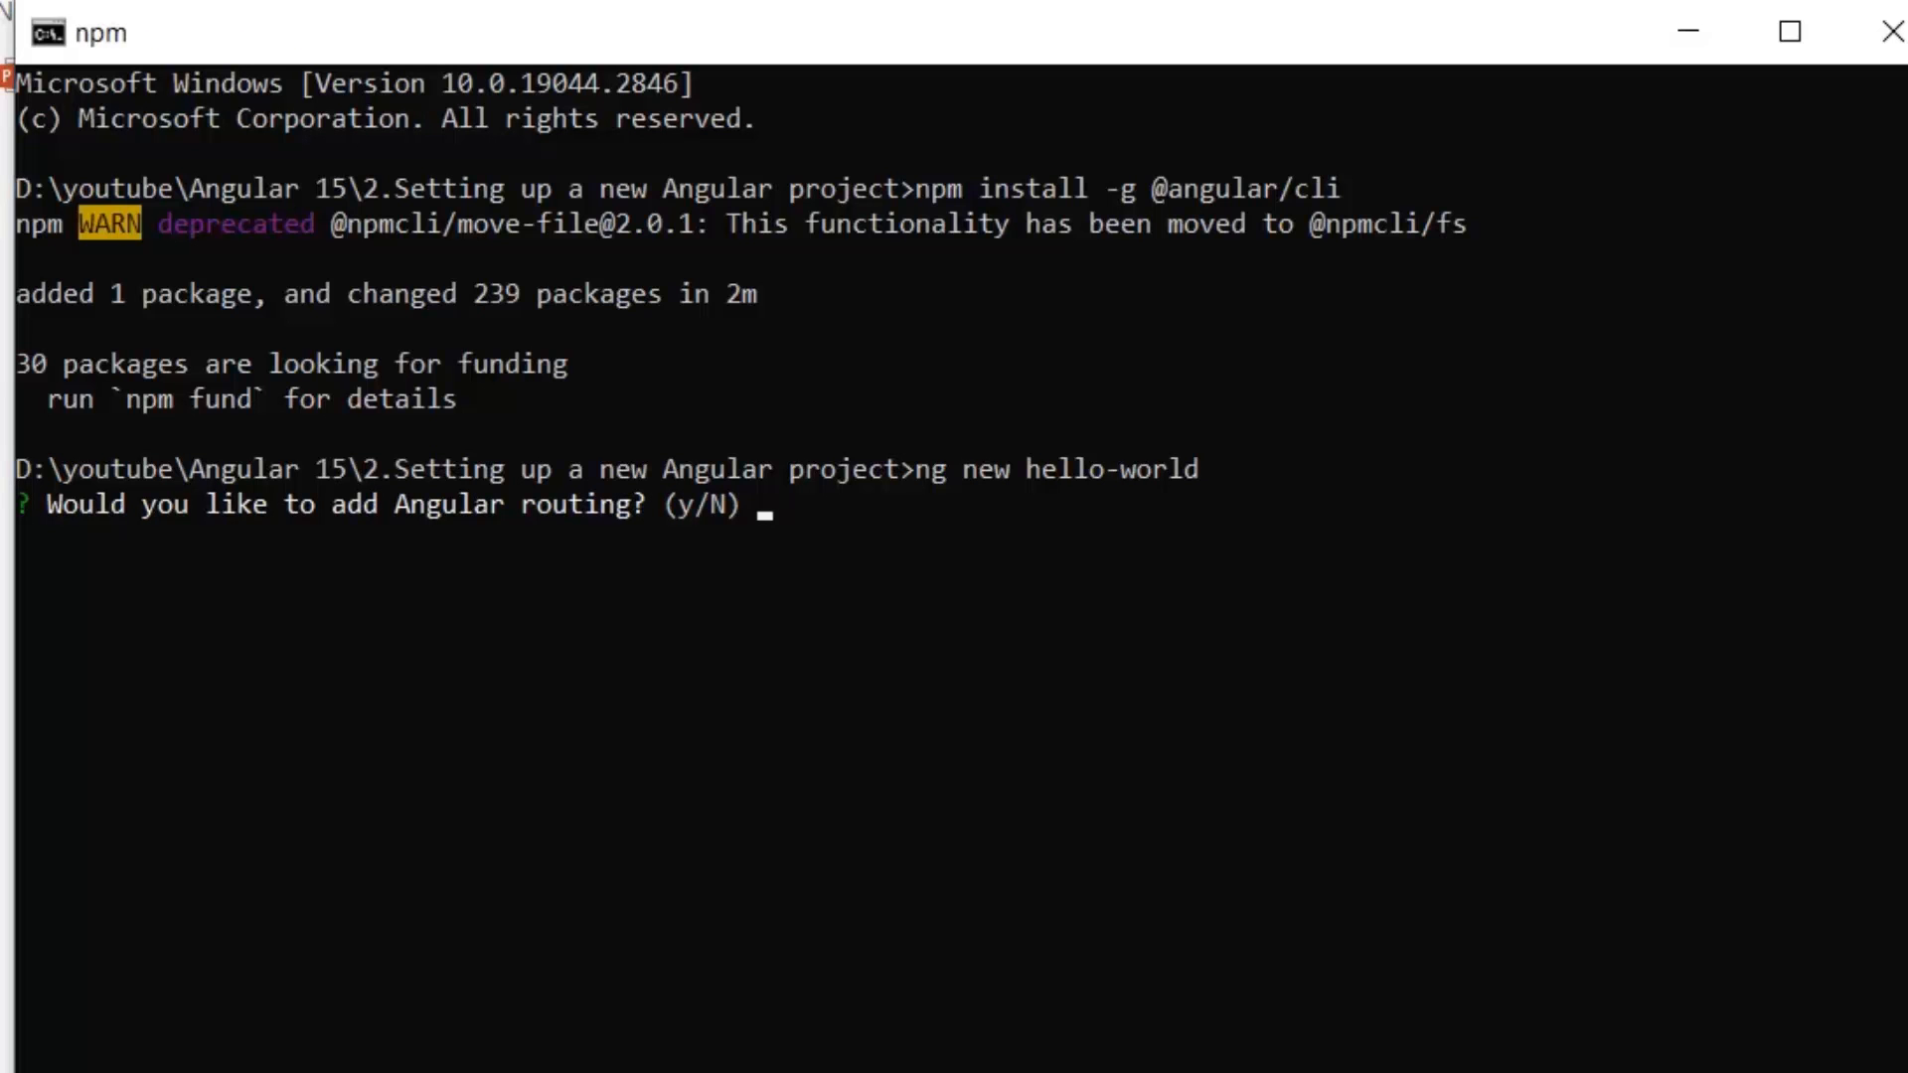
pyautogui.write('y')
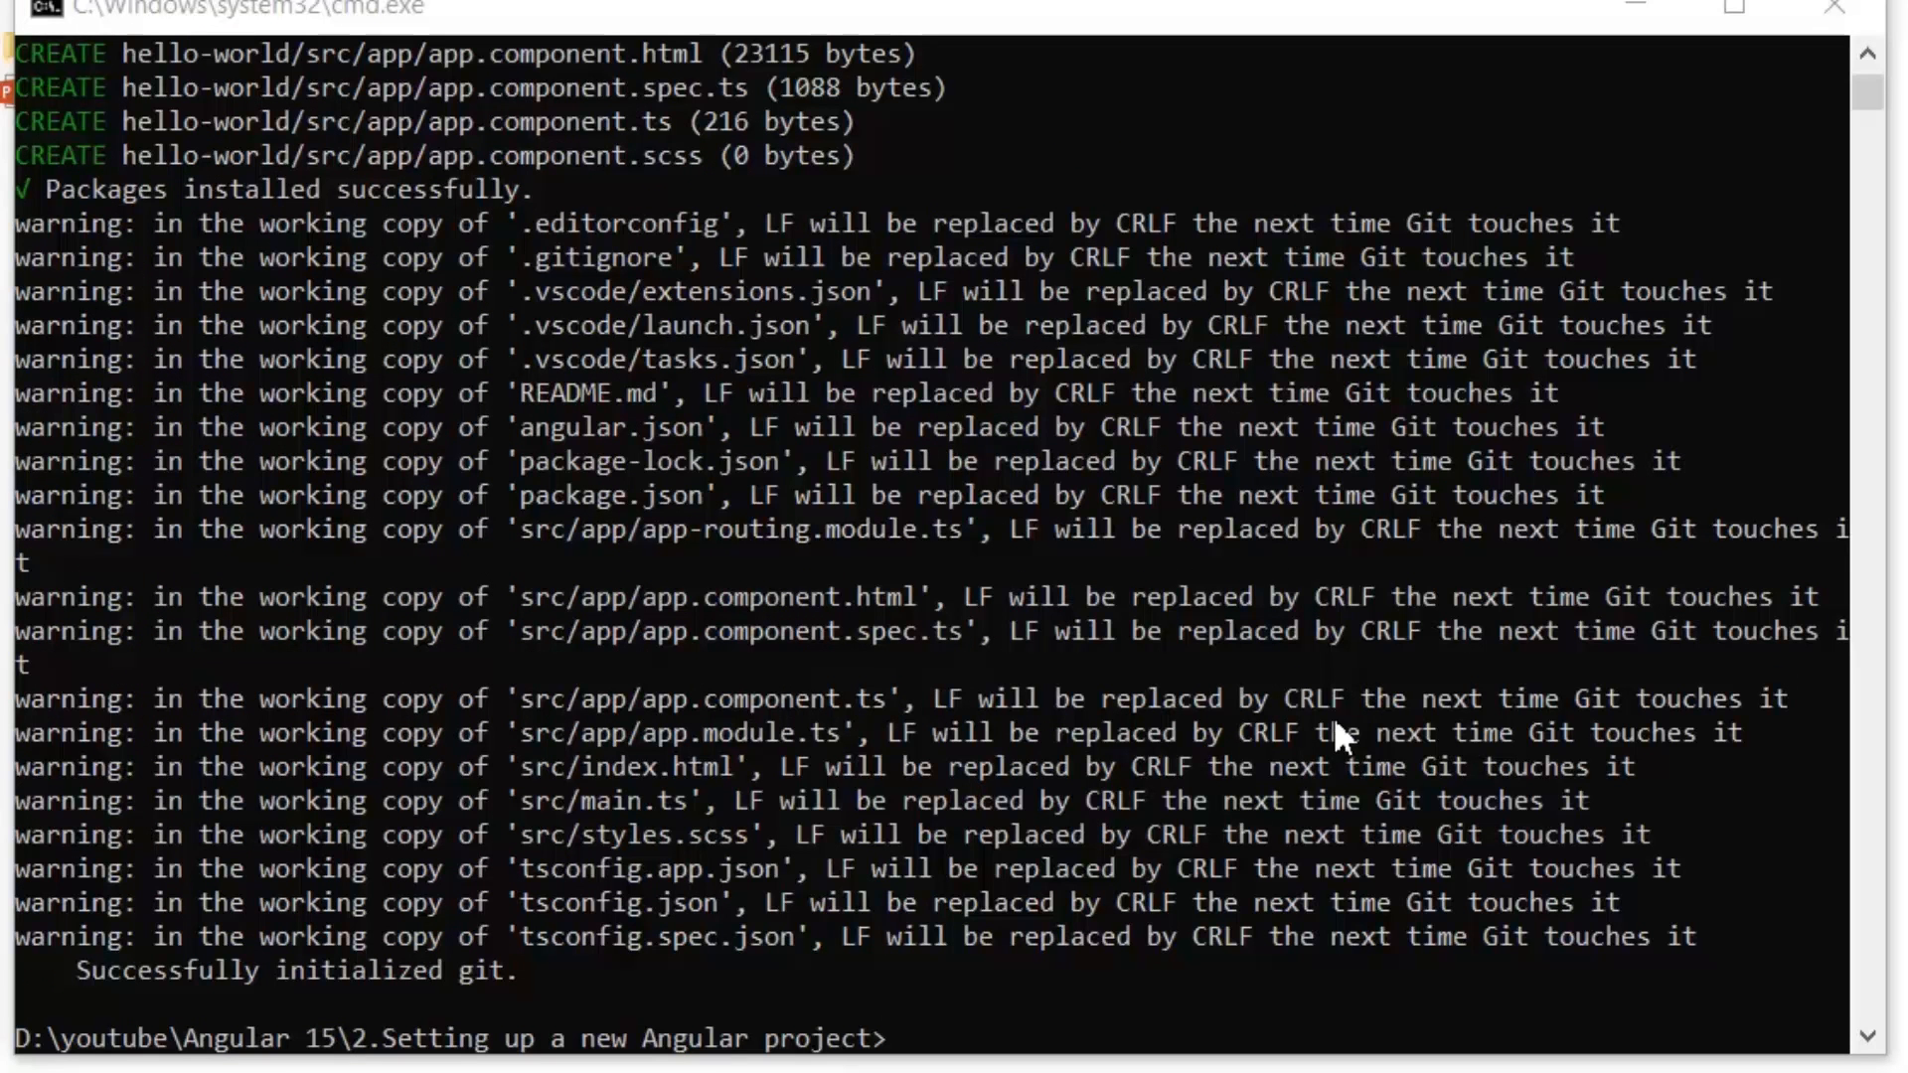
pyautogui.write('cod')
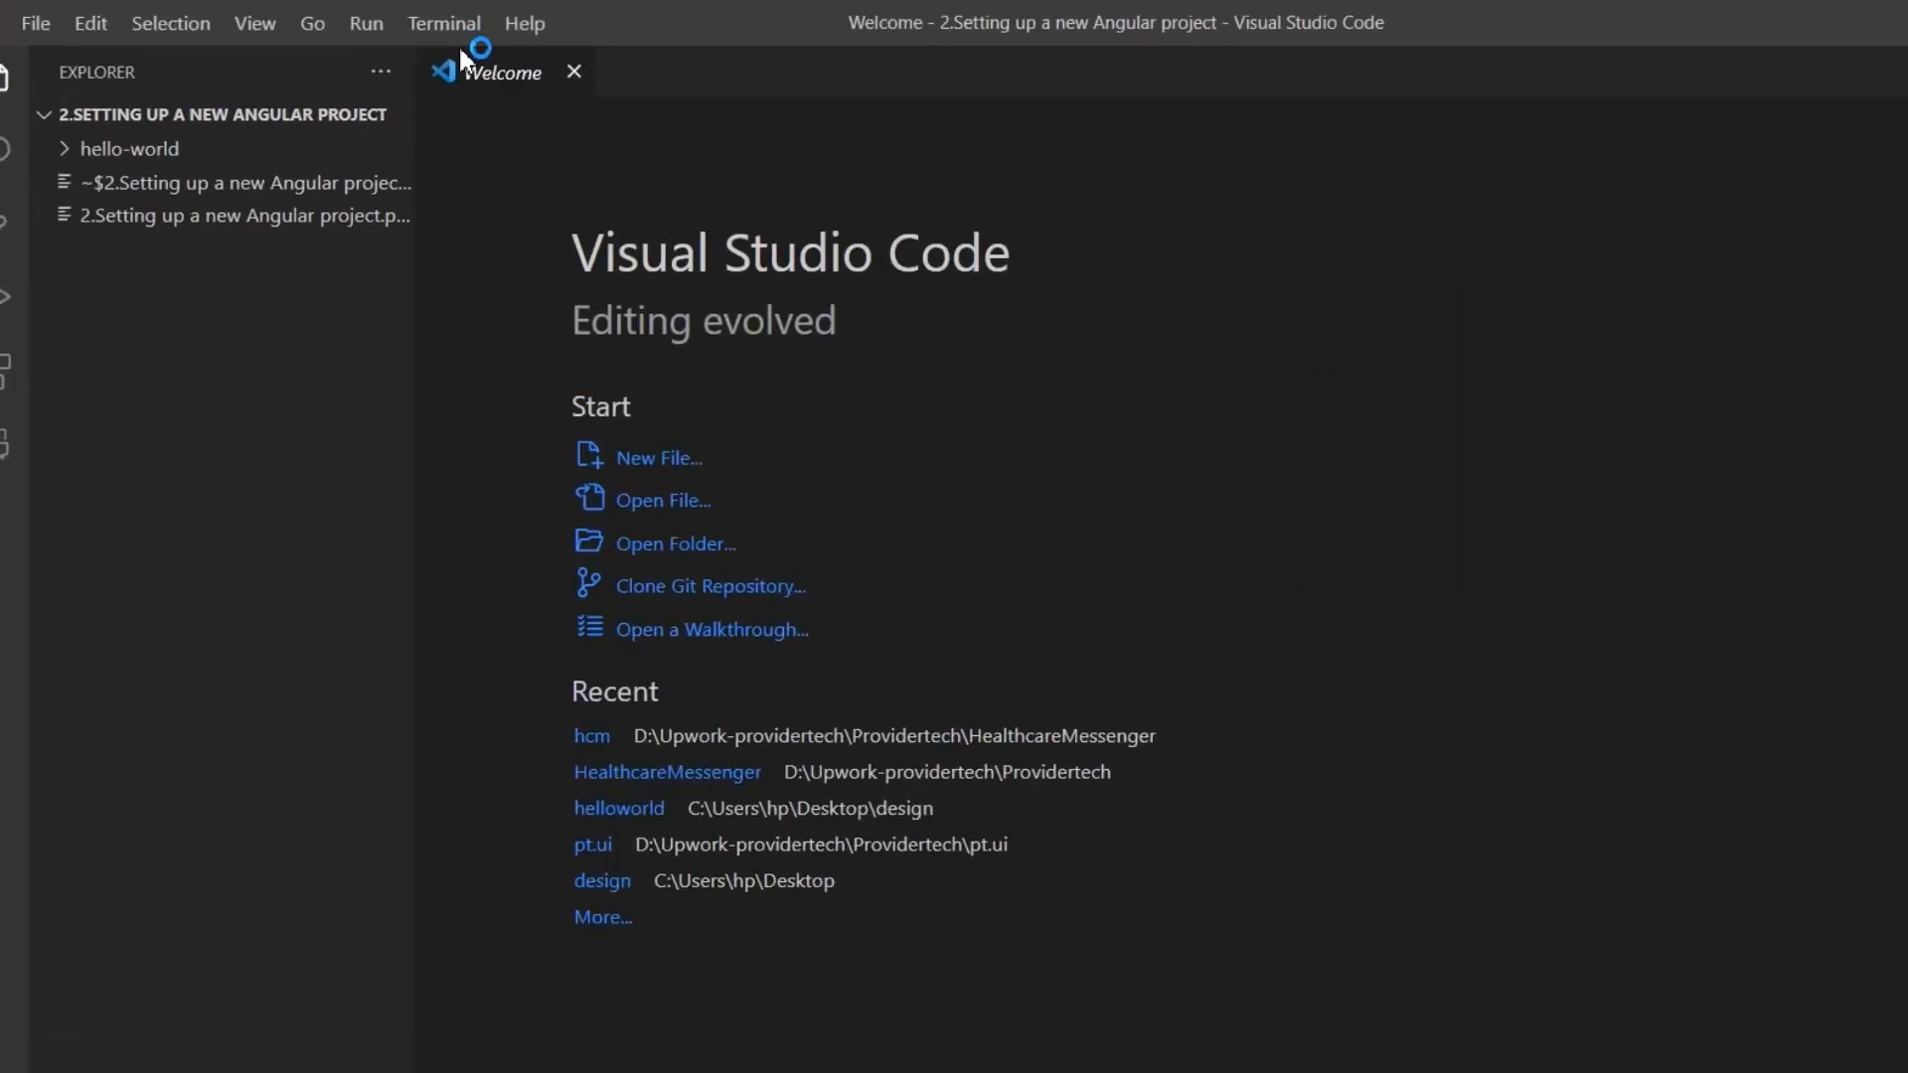
# Start an integrated terminal and switch it to a Command Prompt shell instead of PowerShell.
pyautogui.click(444, 24)
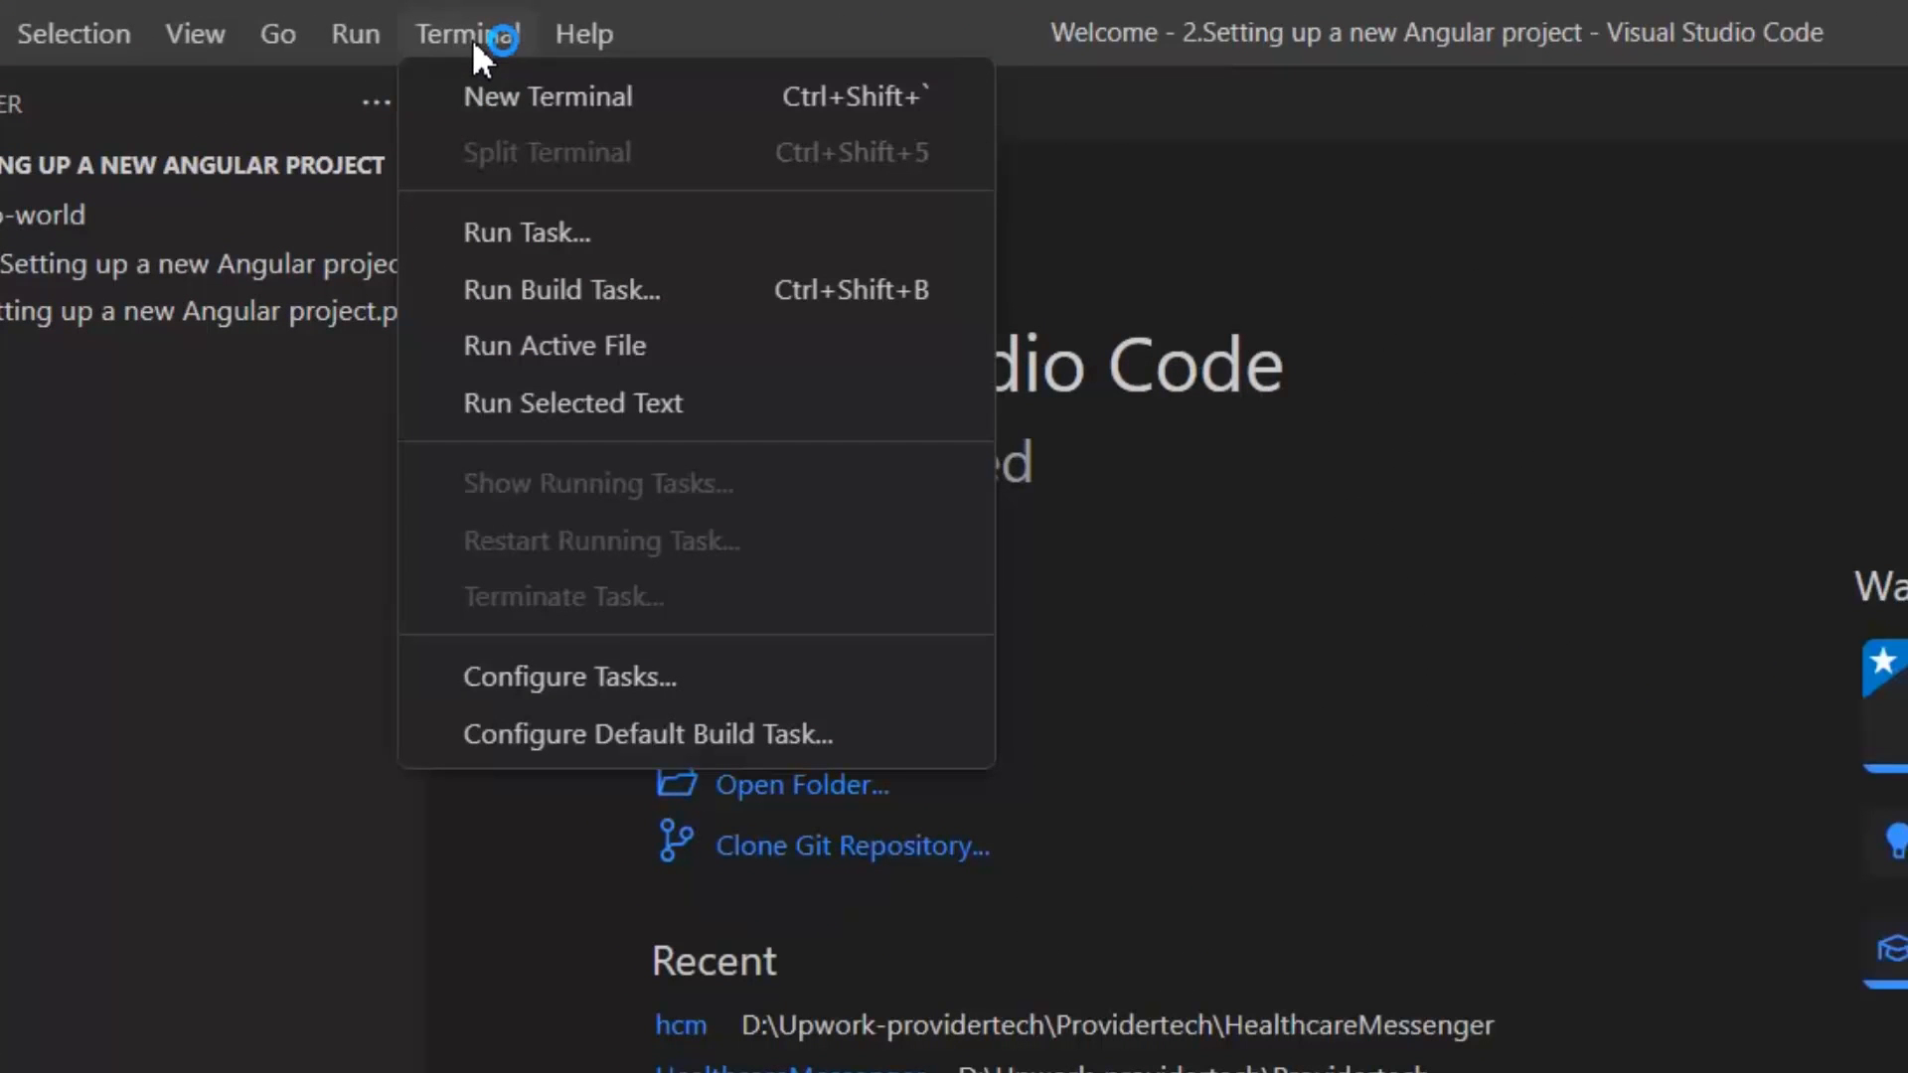
pyautogui.click(547, 96)
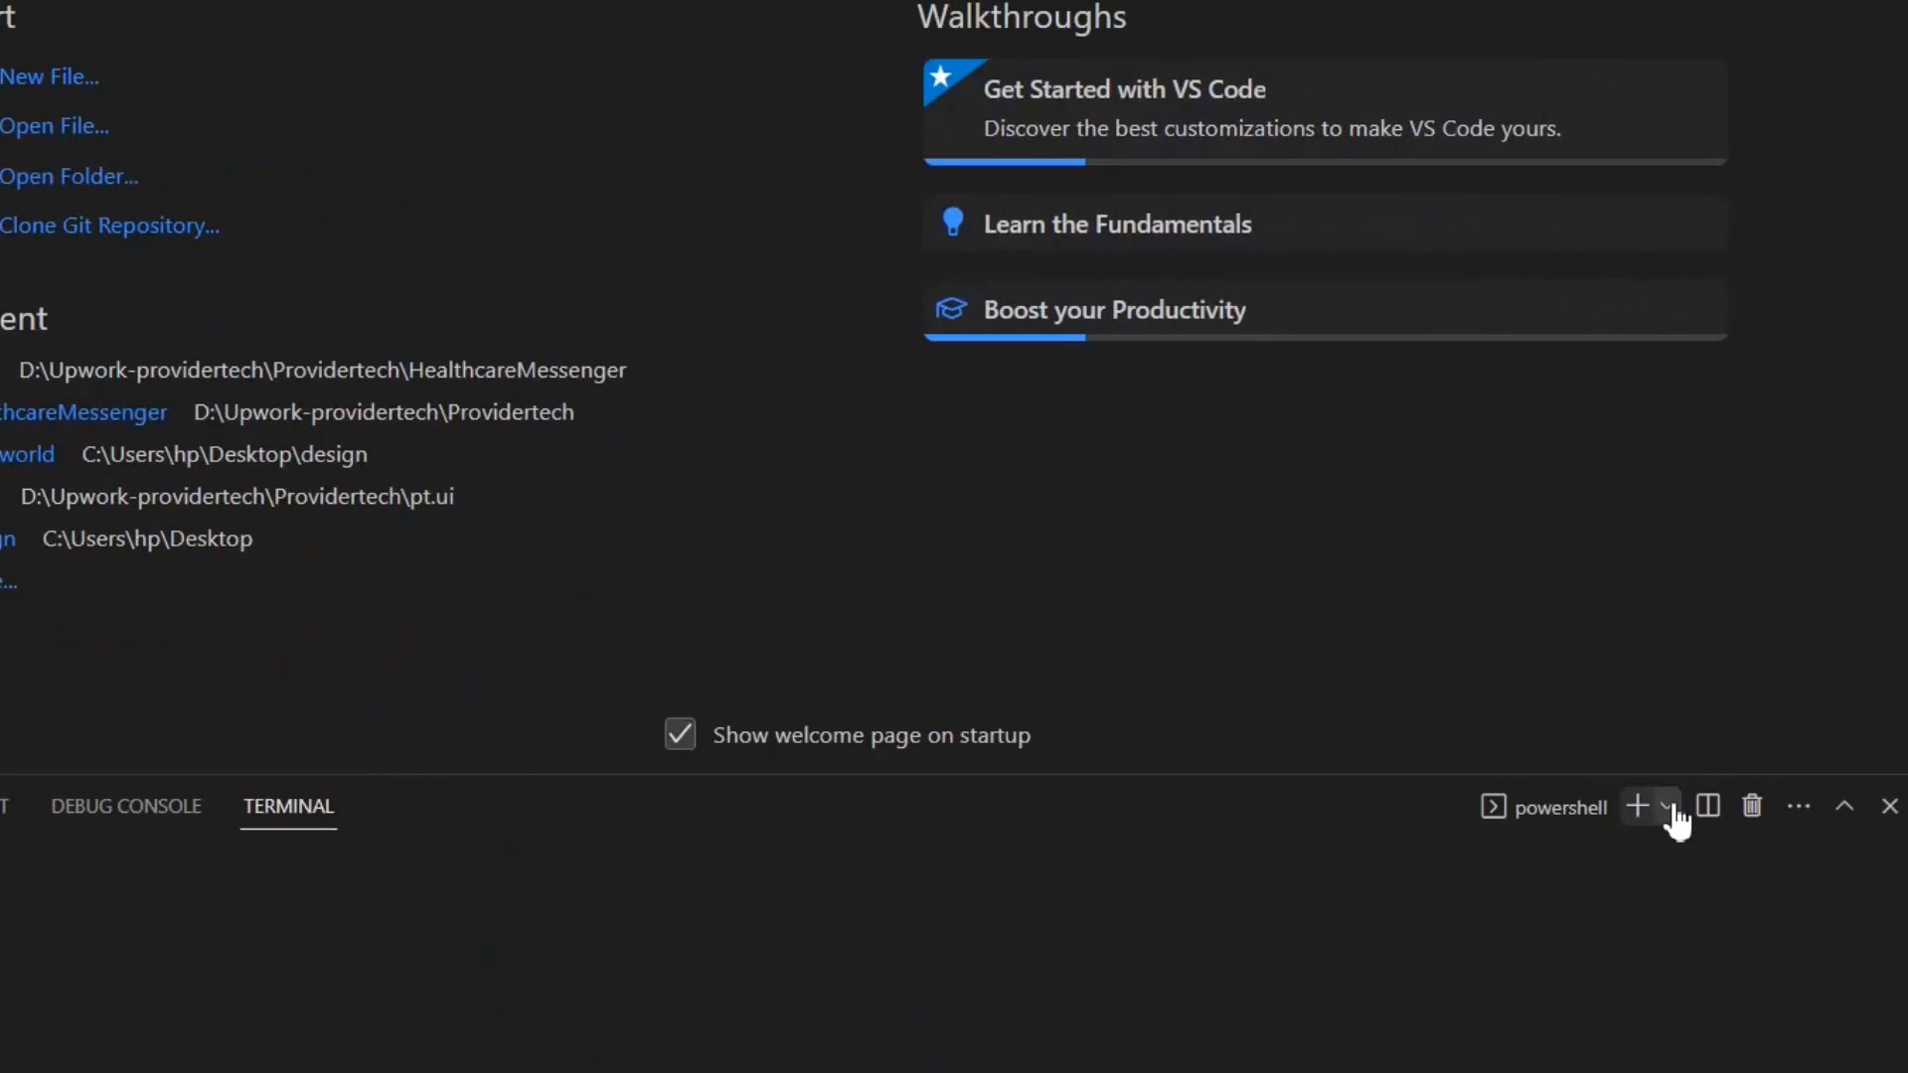
pyautogui.click(1665, 805)
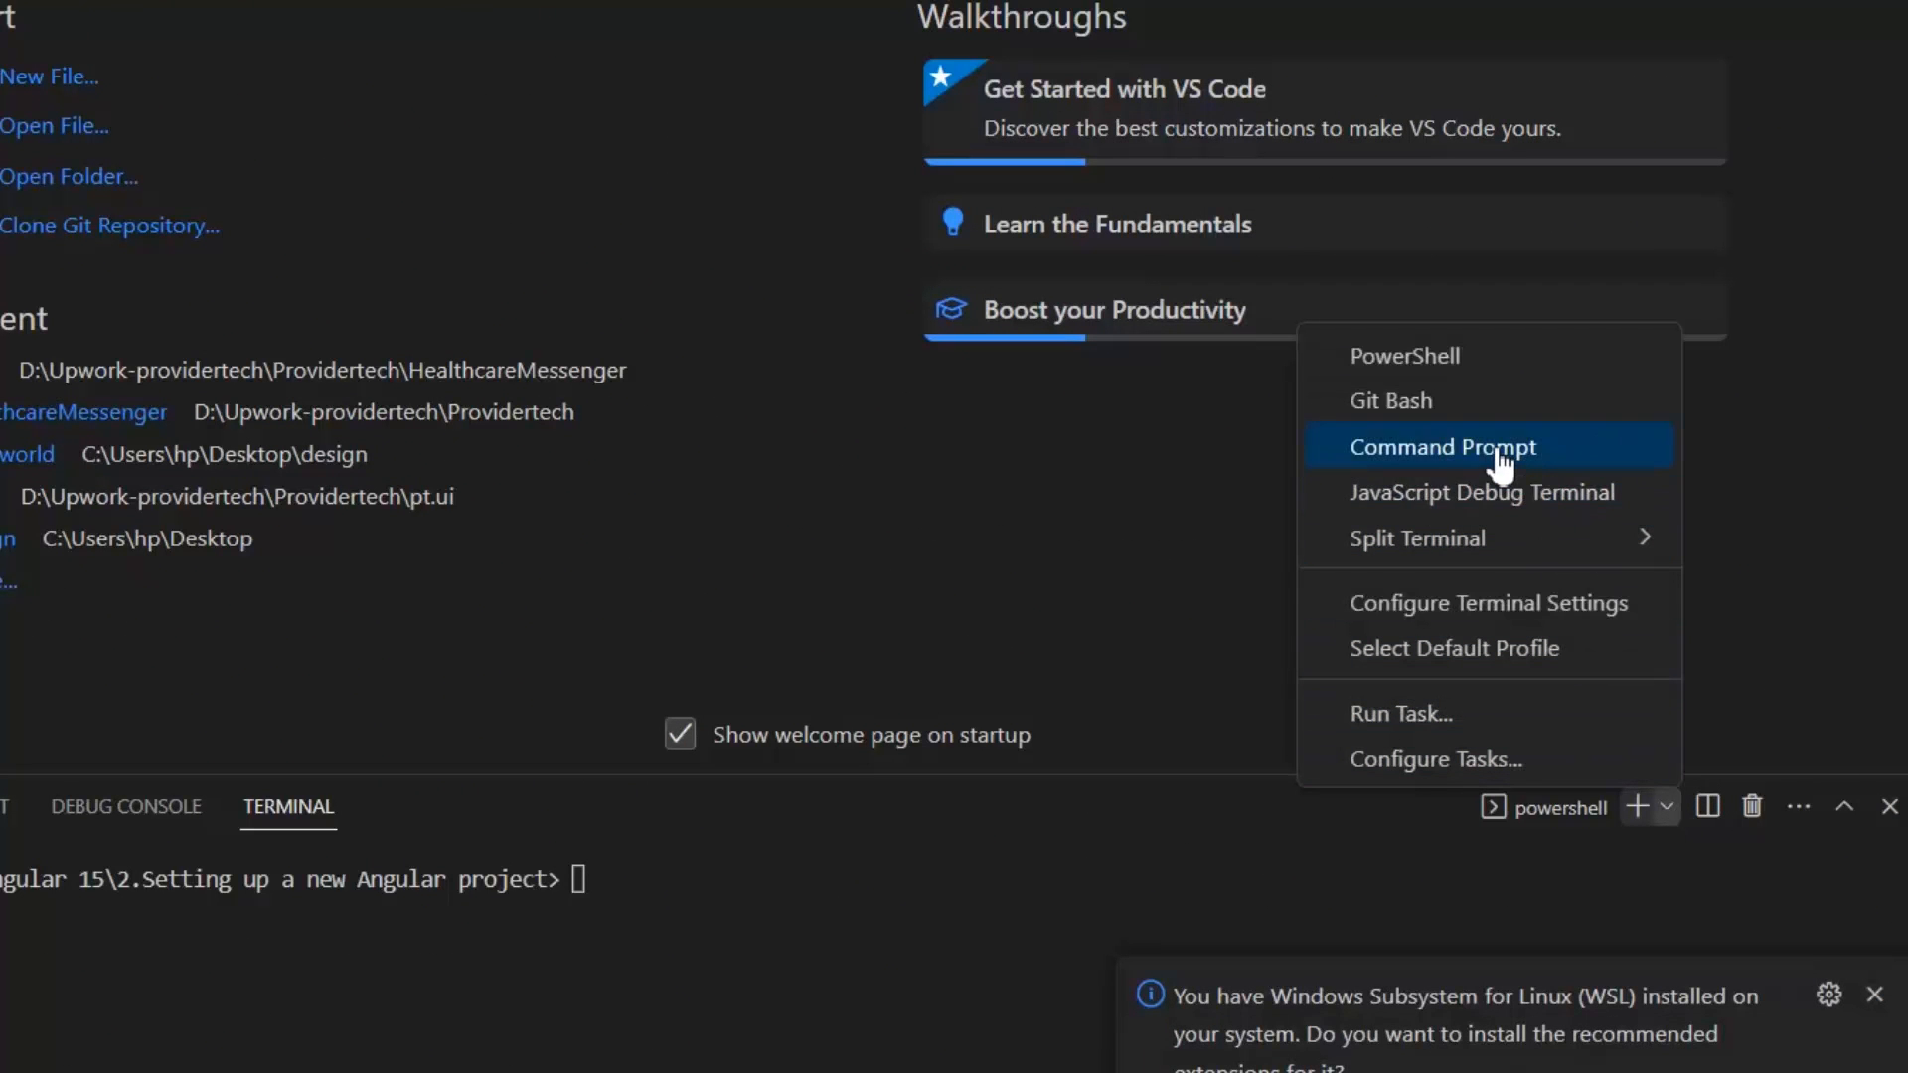
pyautogui.click(1443, 448)
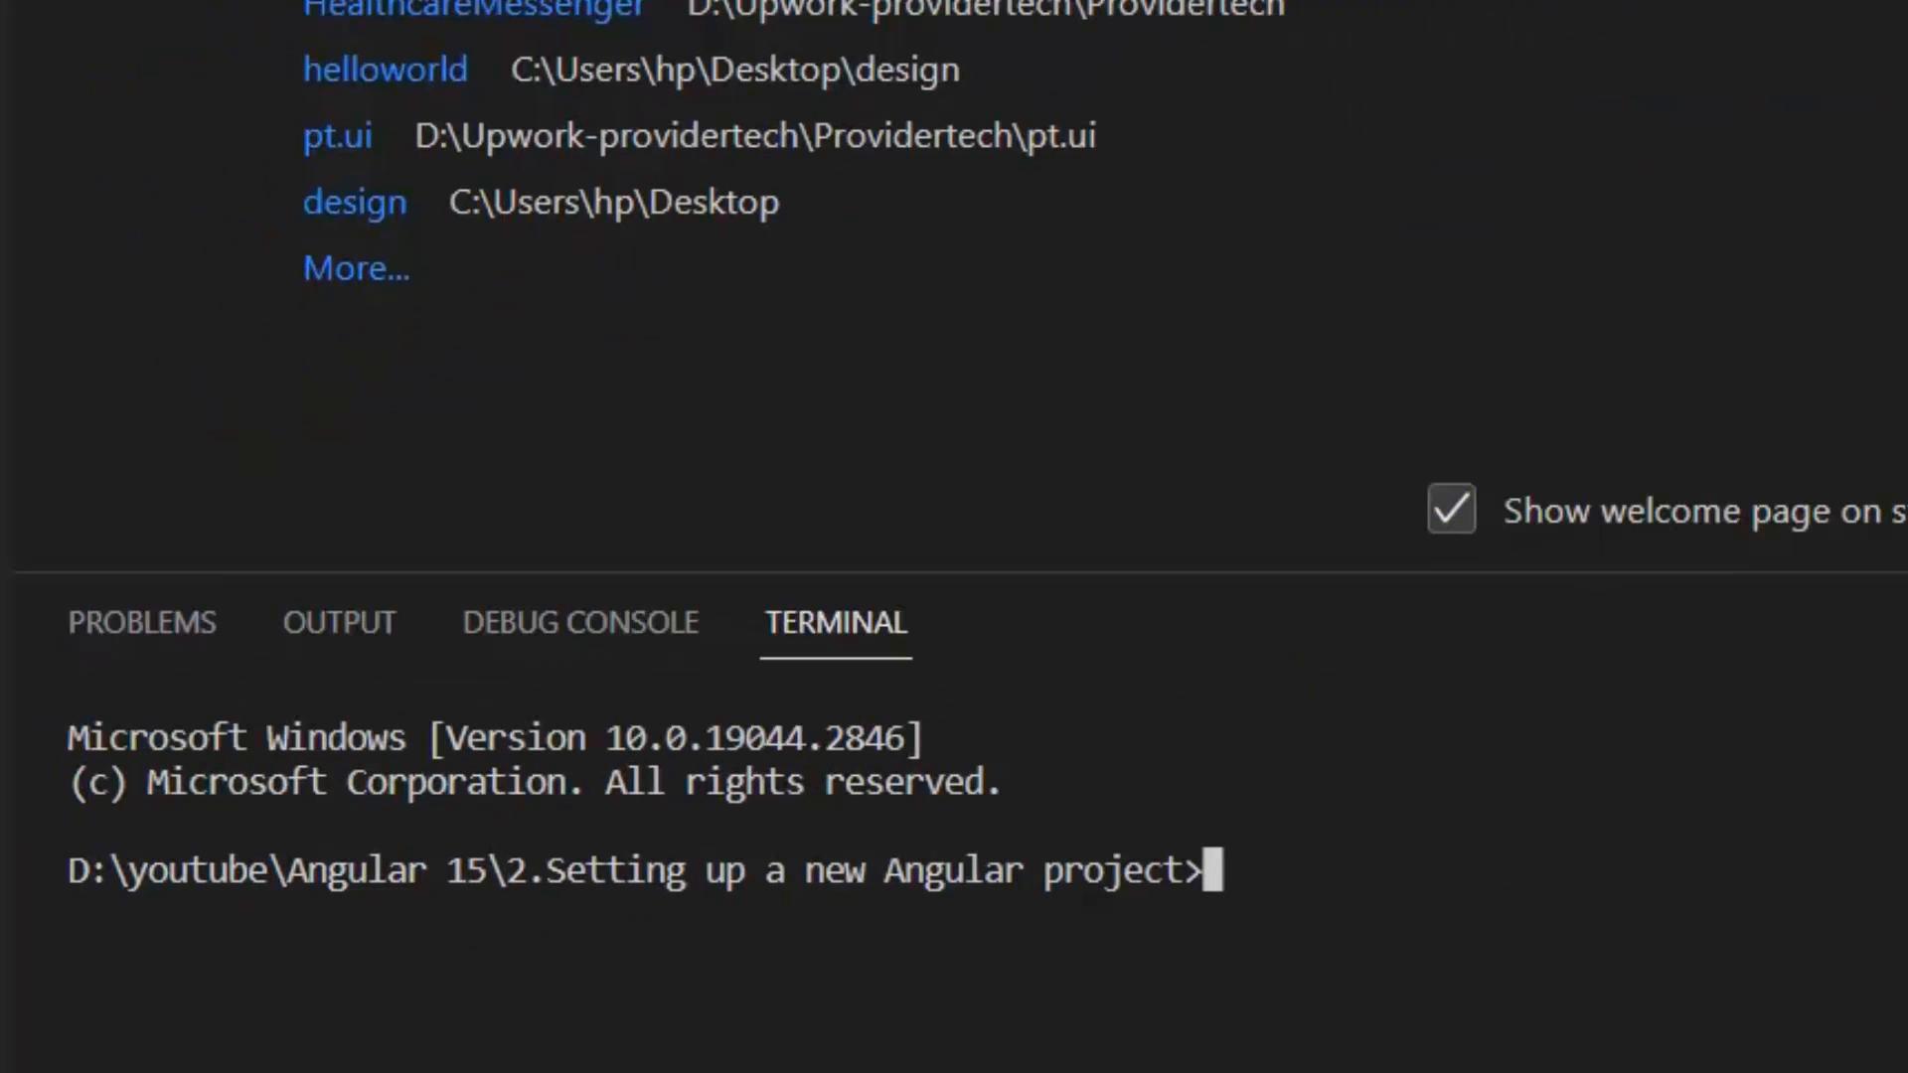
# Change into the hello-world folder and run ng serve --o to launch the app at localhost:4200.
pyautogui.write('cd ..')
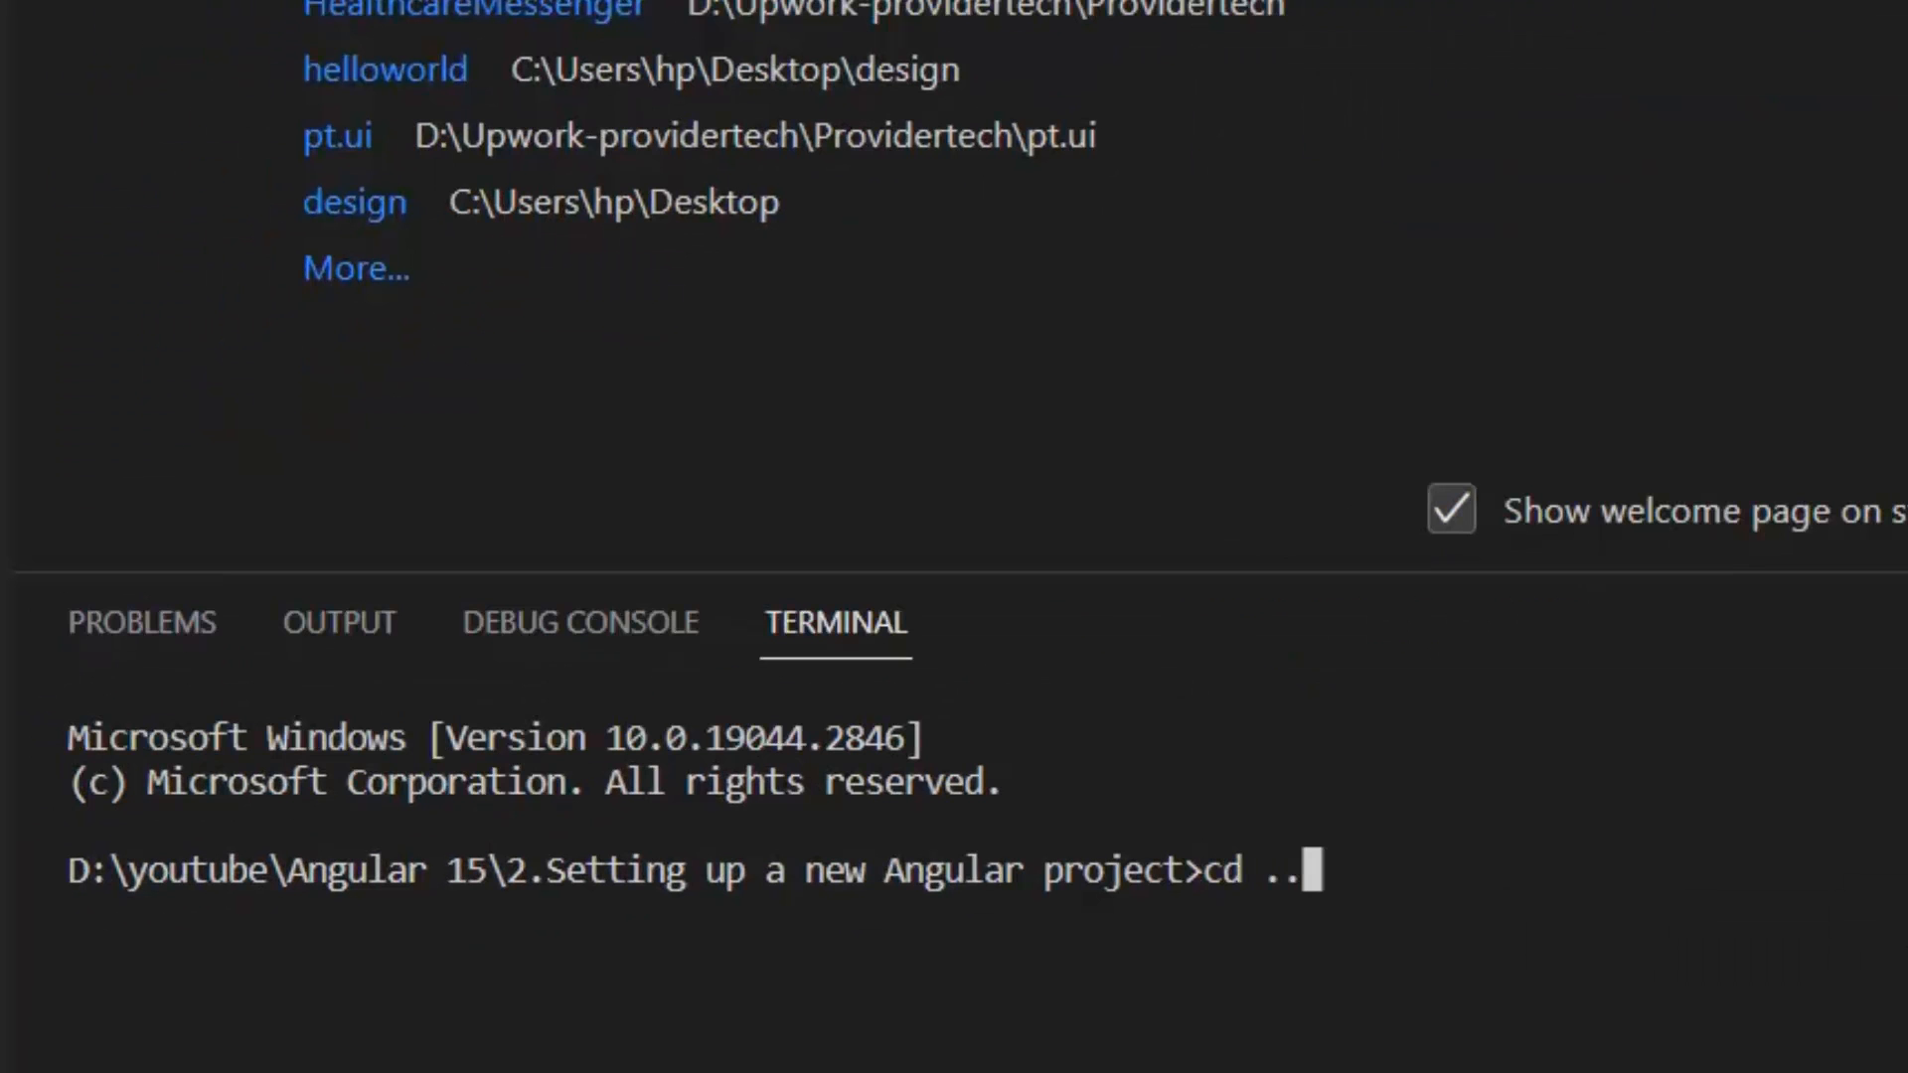
pyautogui.write('hello-world')
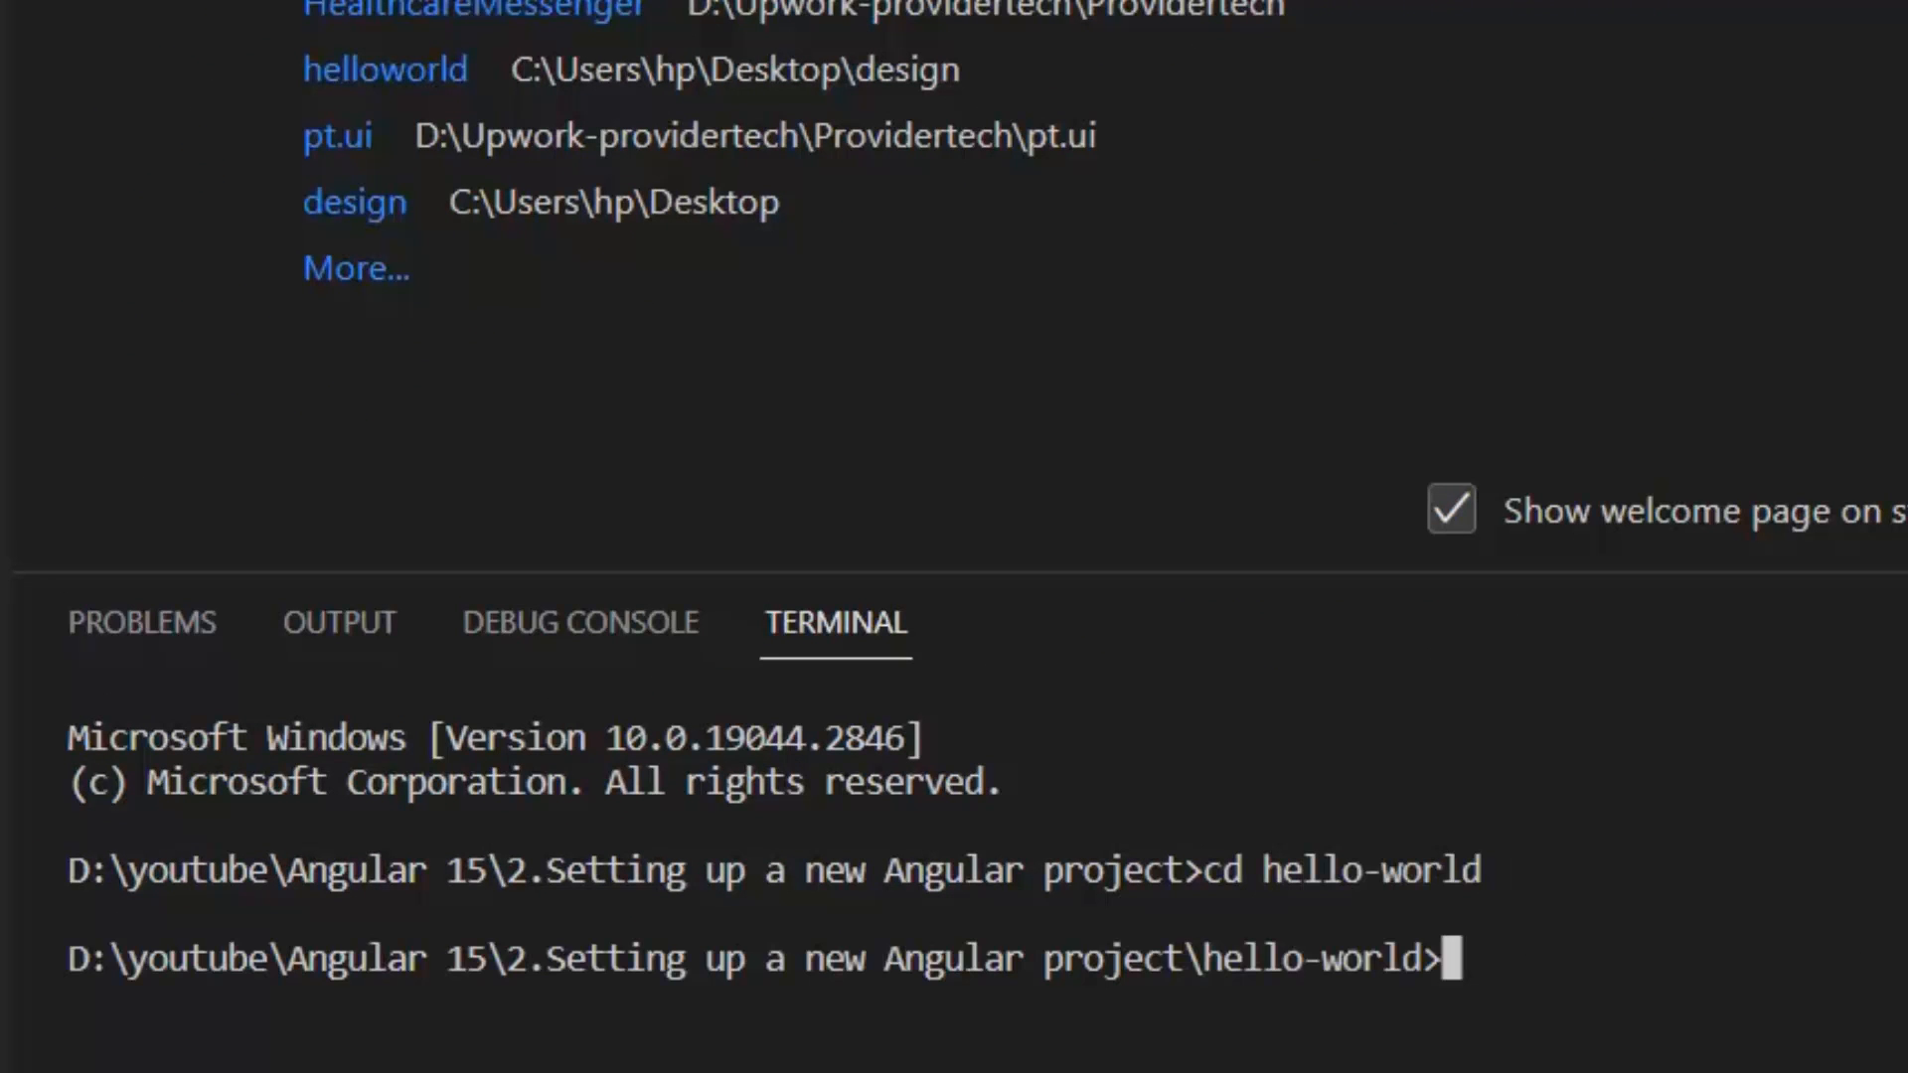
pyautogui.write('n')
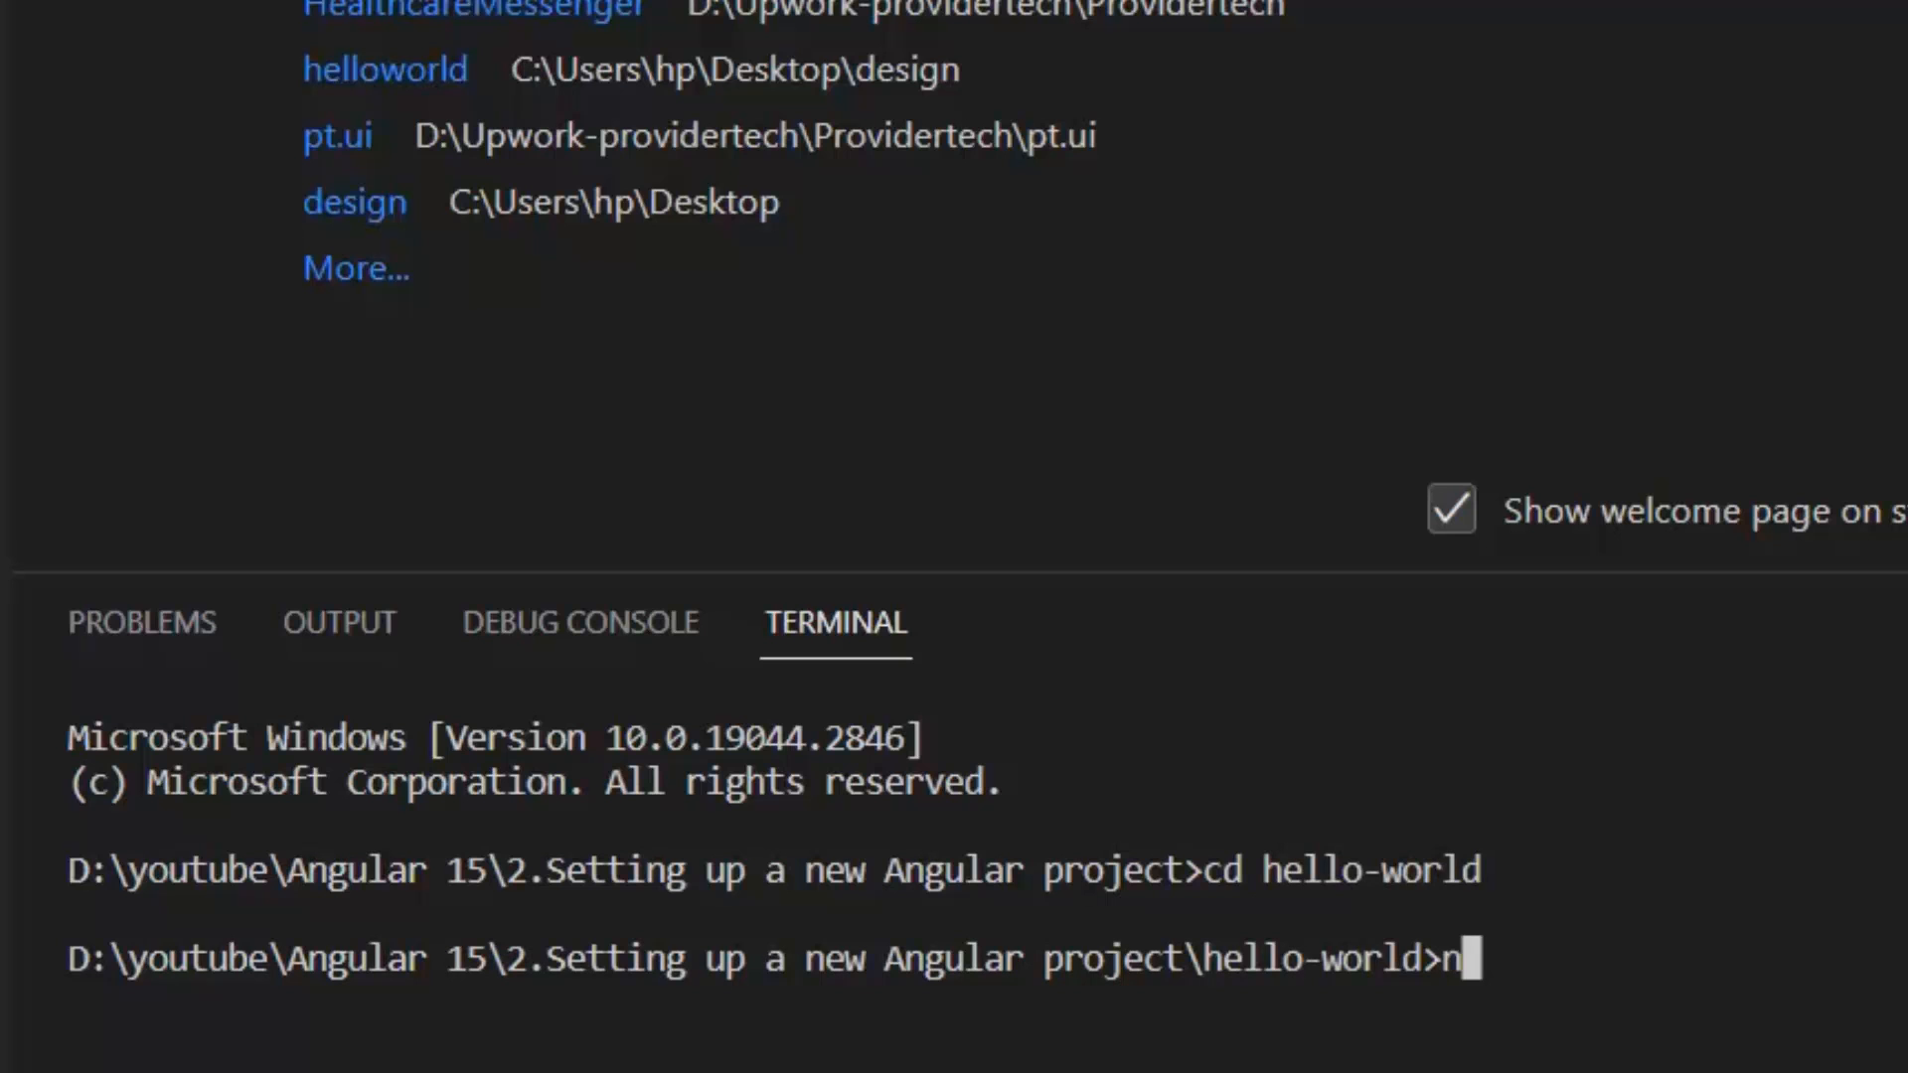
pyautogui.write('g serve')
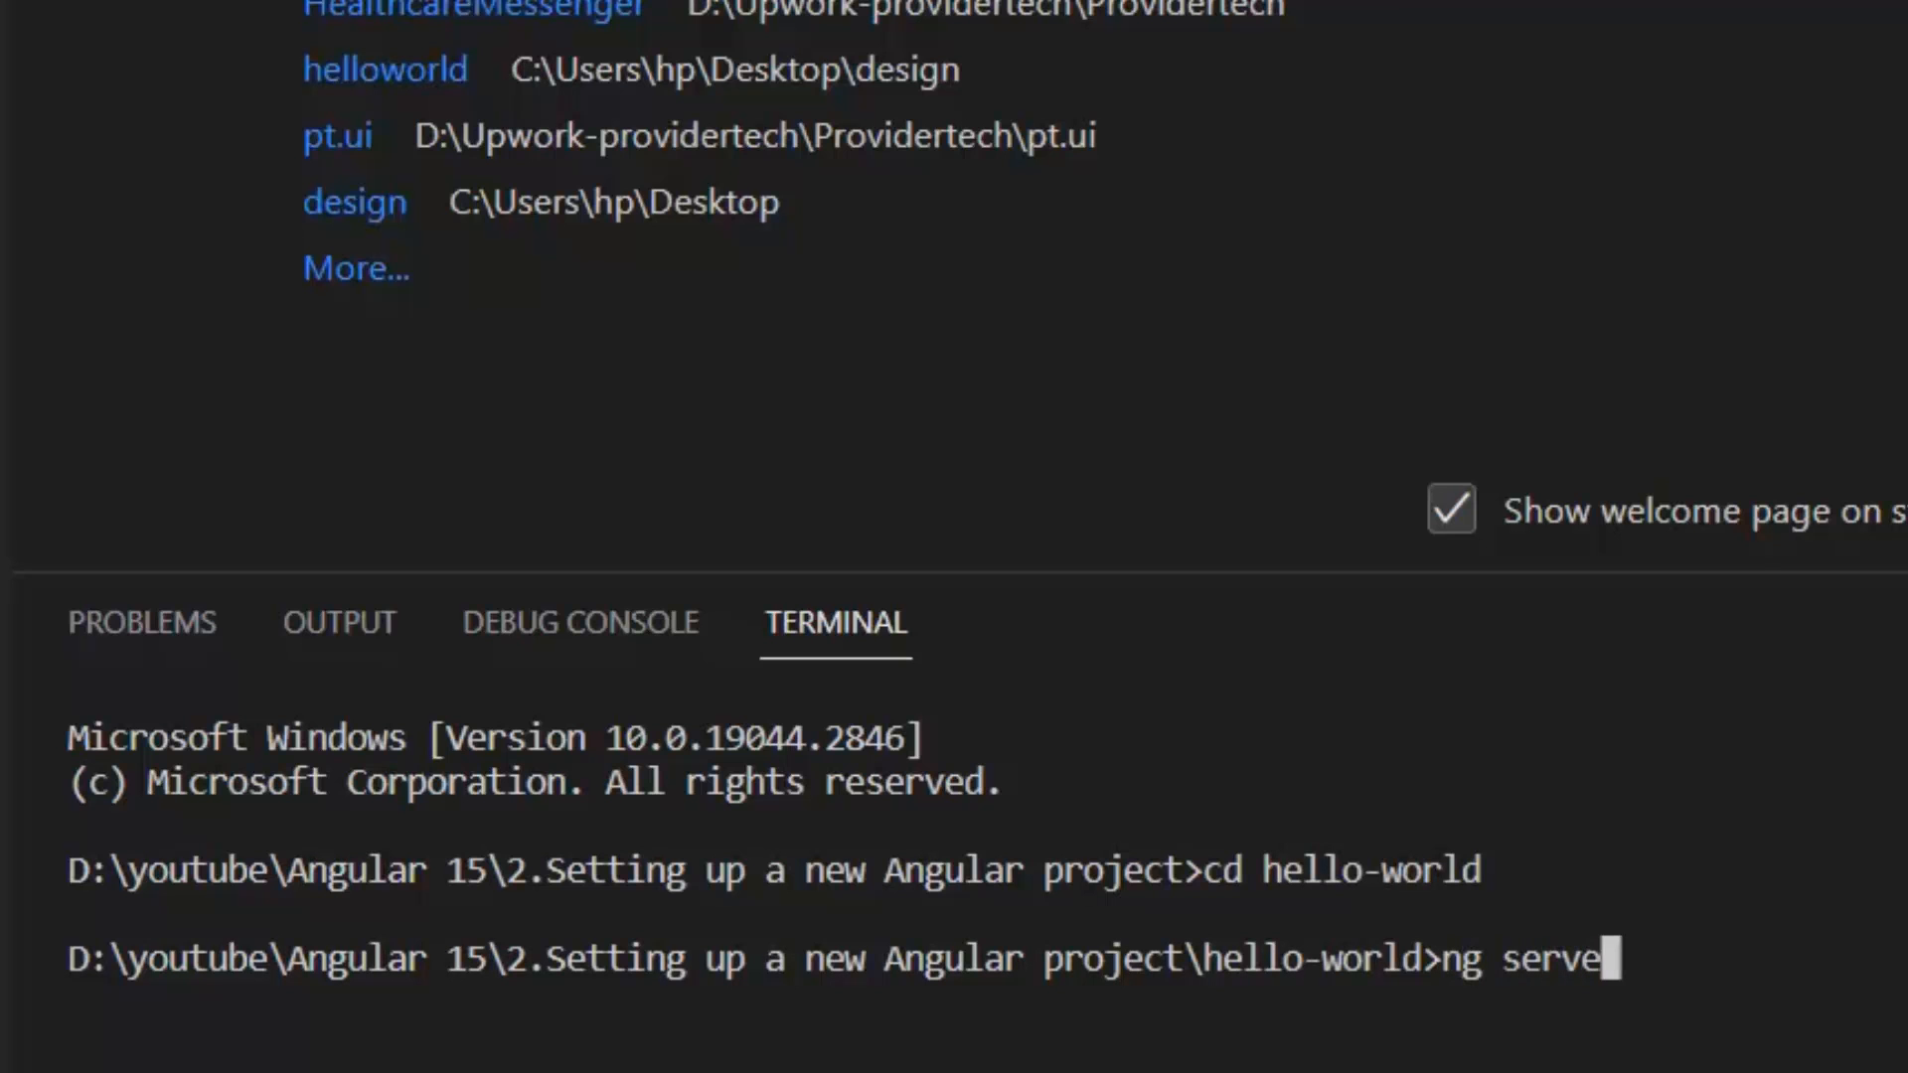
pyautogui.write('--o')
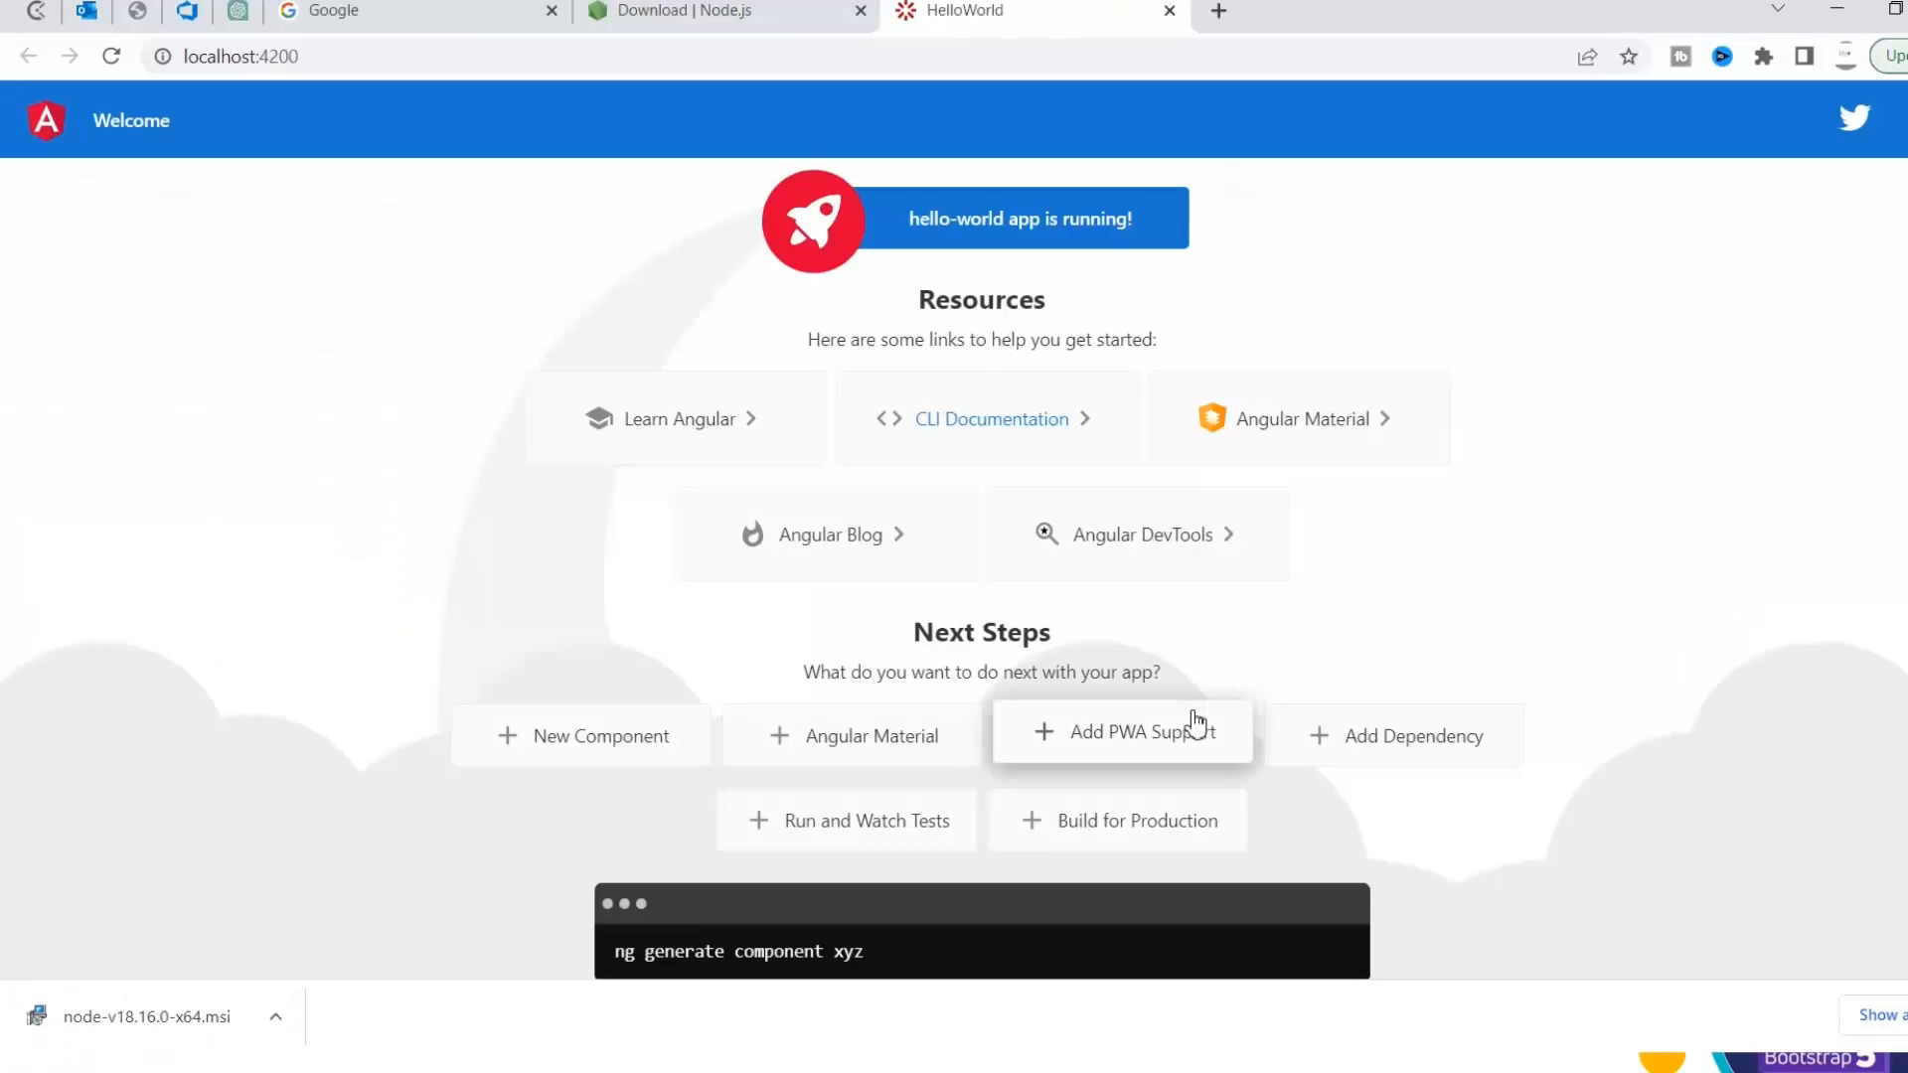
pyautogui.moveTo(1107, 419)
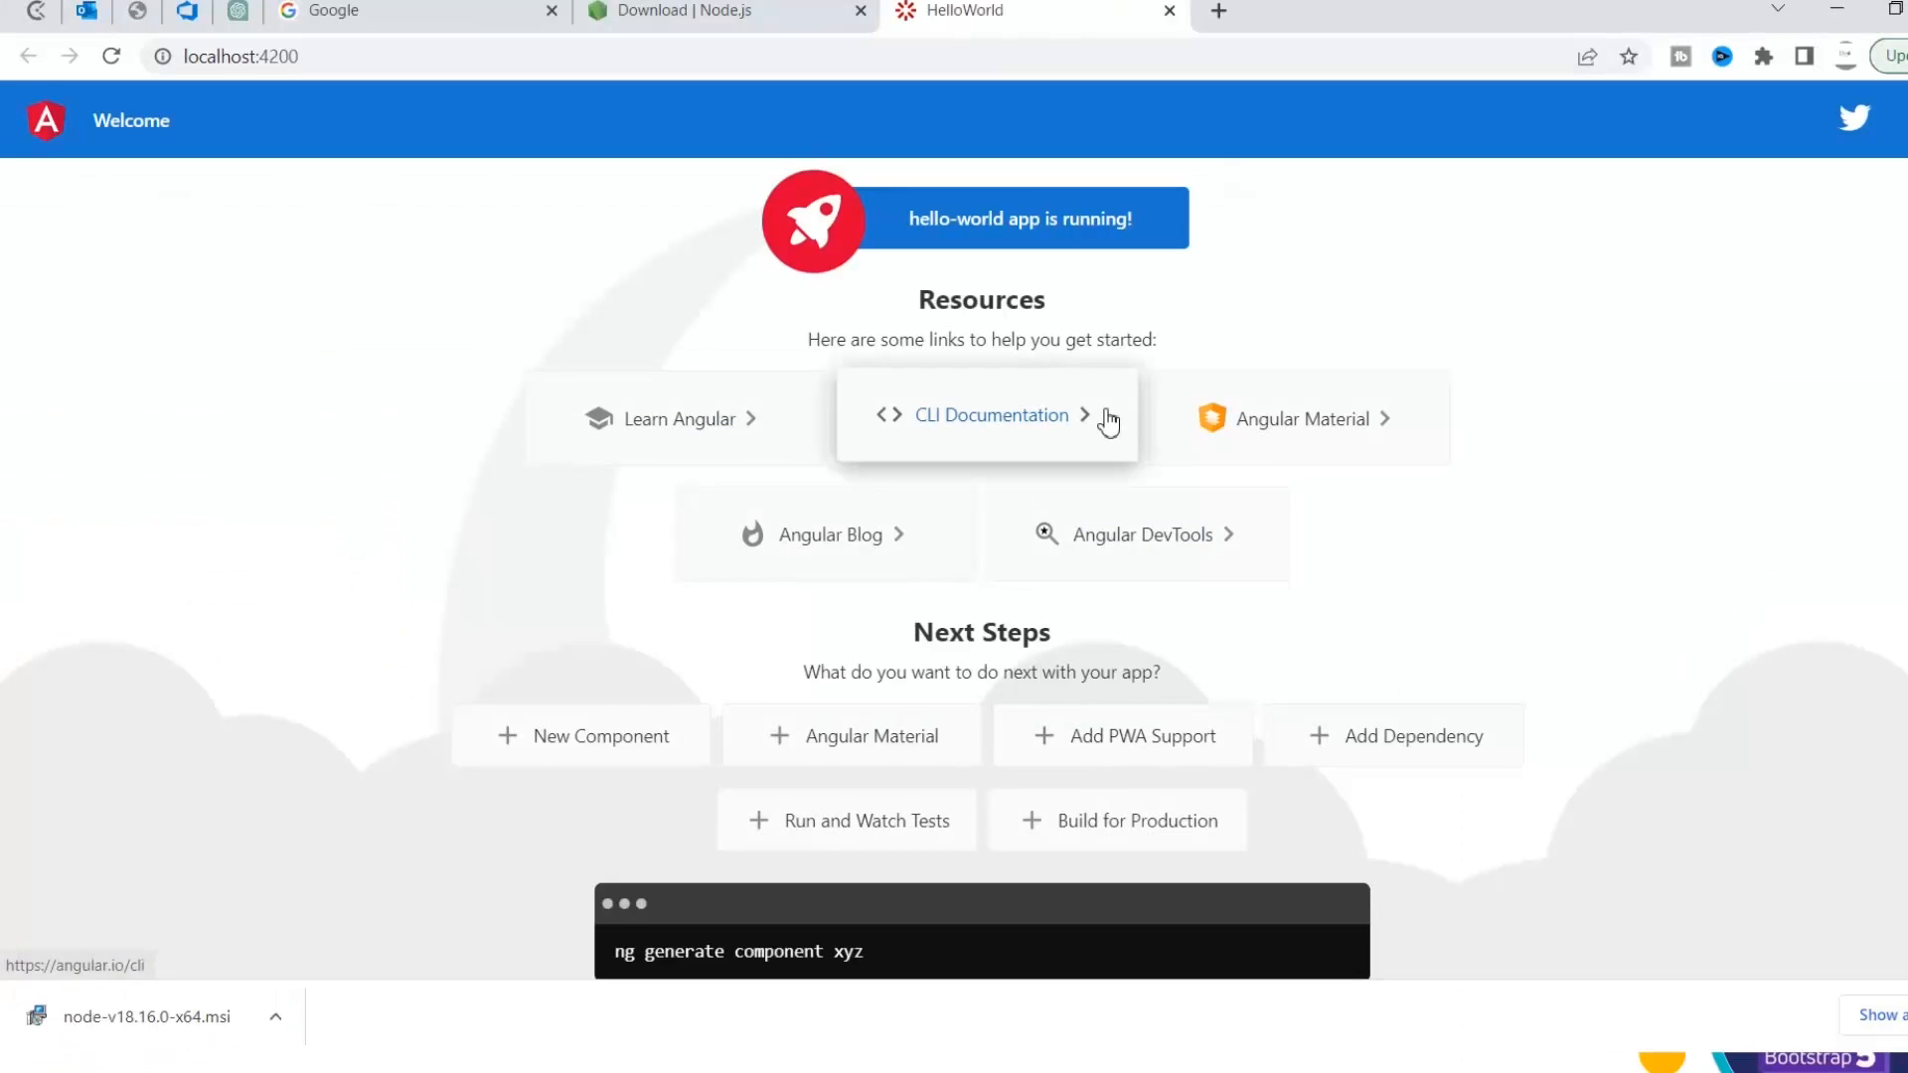
pyautogui.moveTo(392, 264)
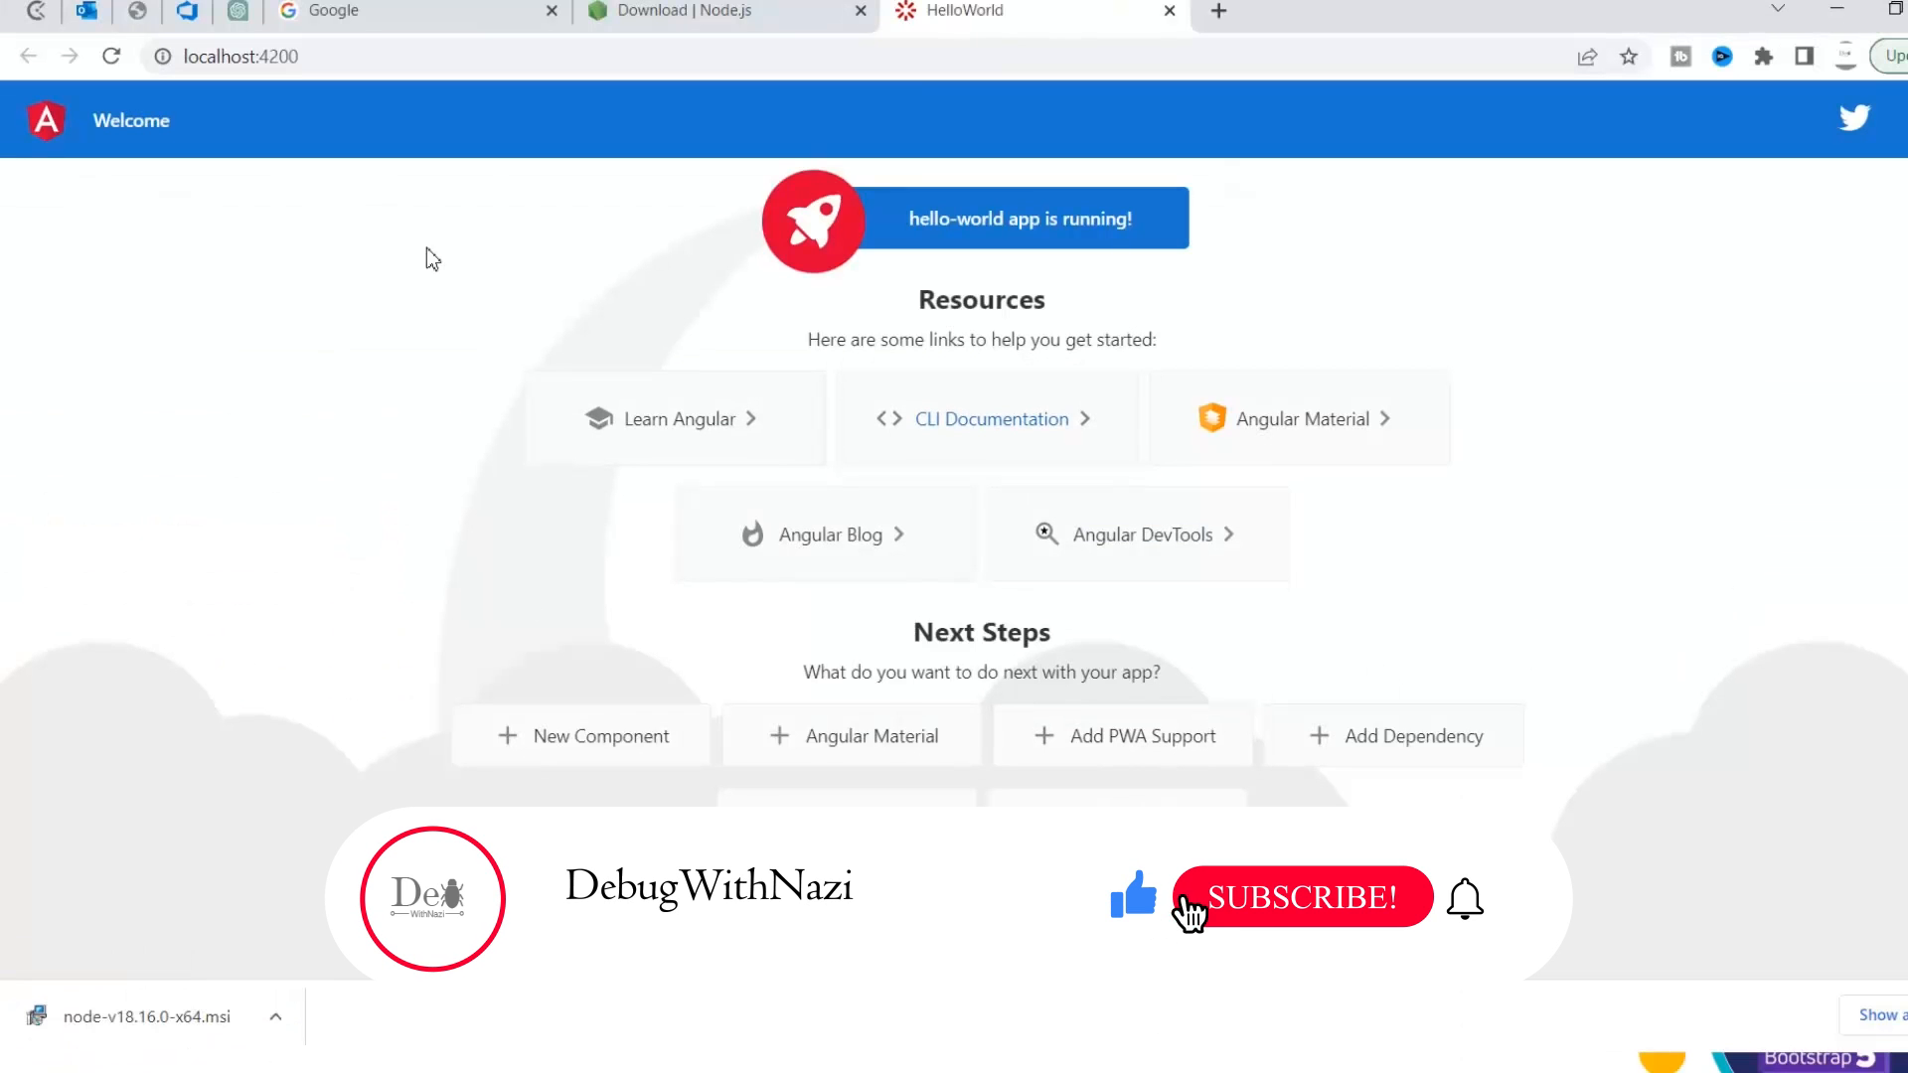
pyautogui.click(1298, 898)
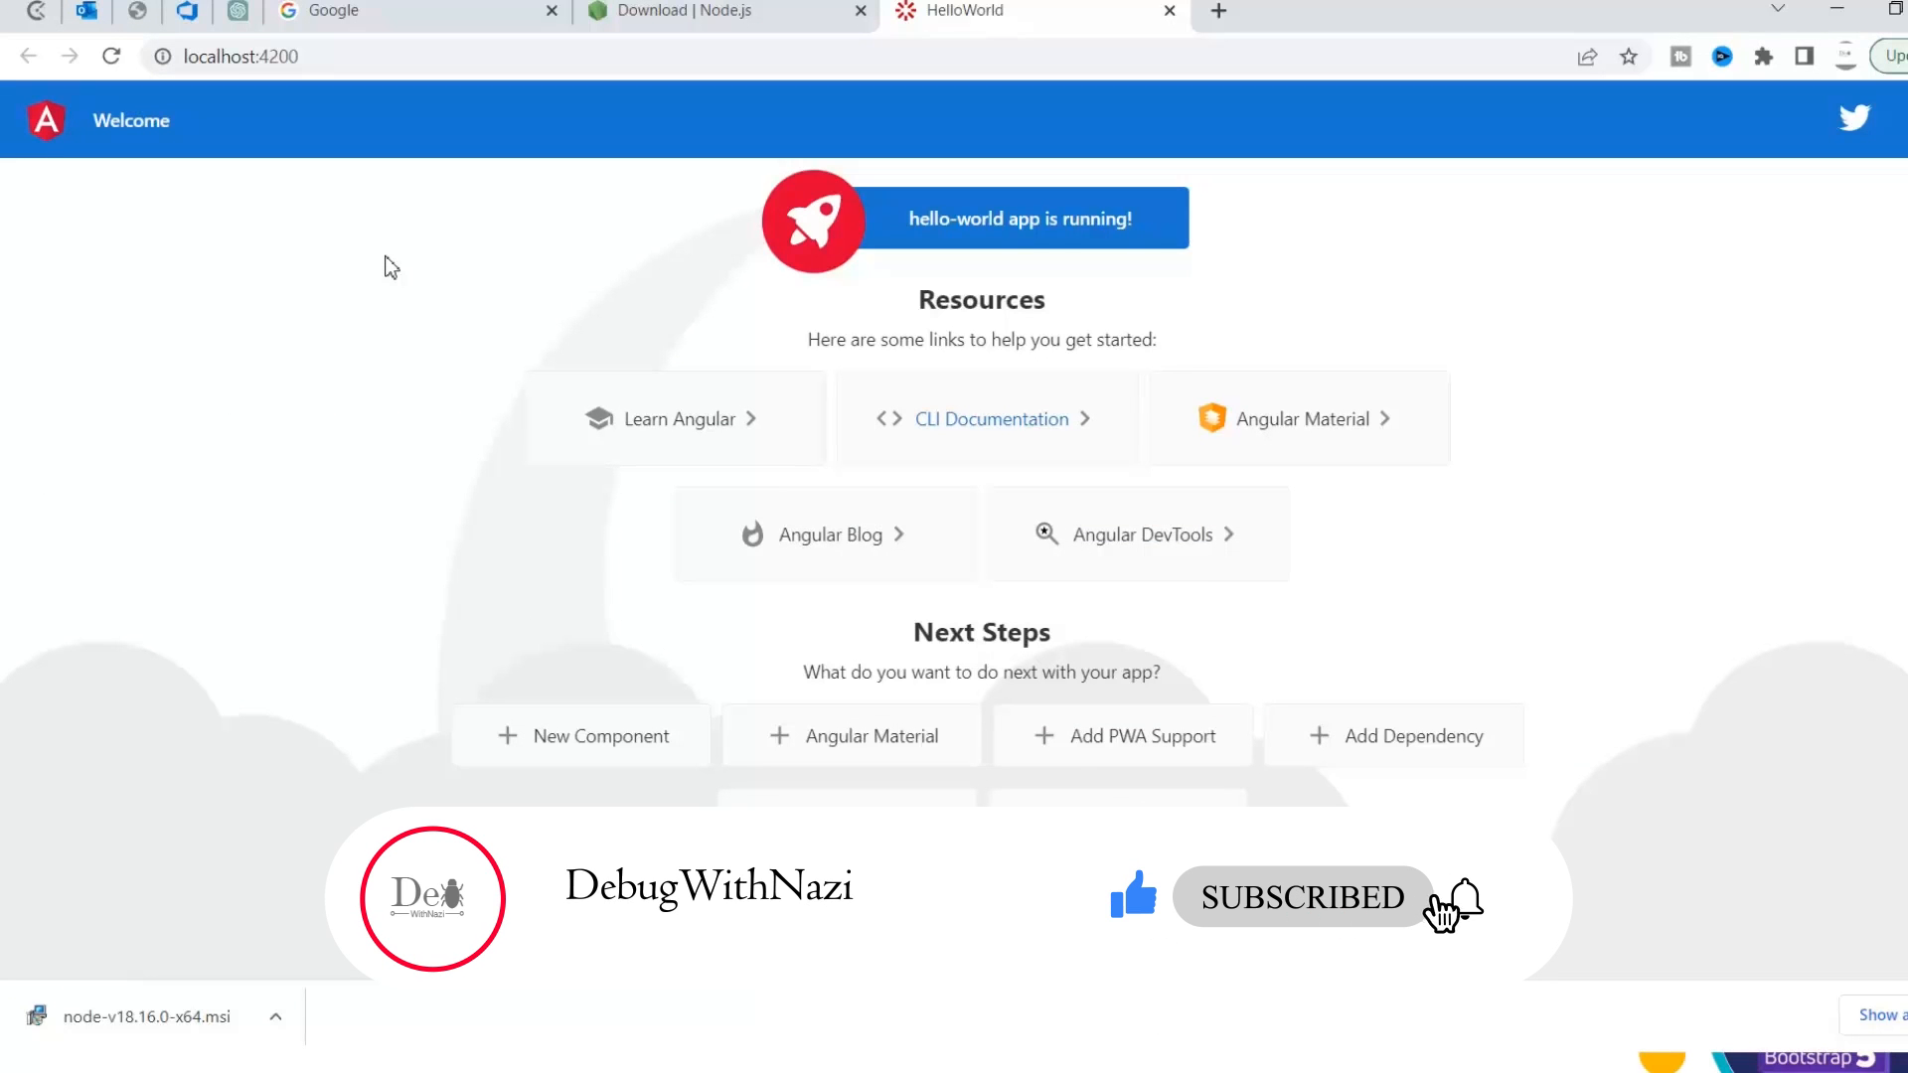